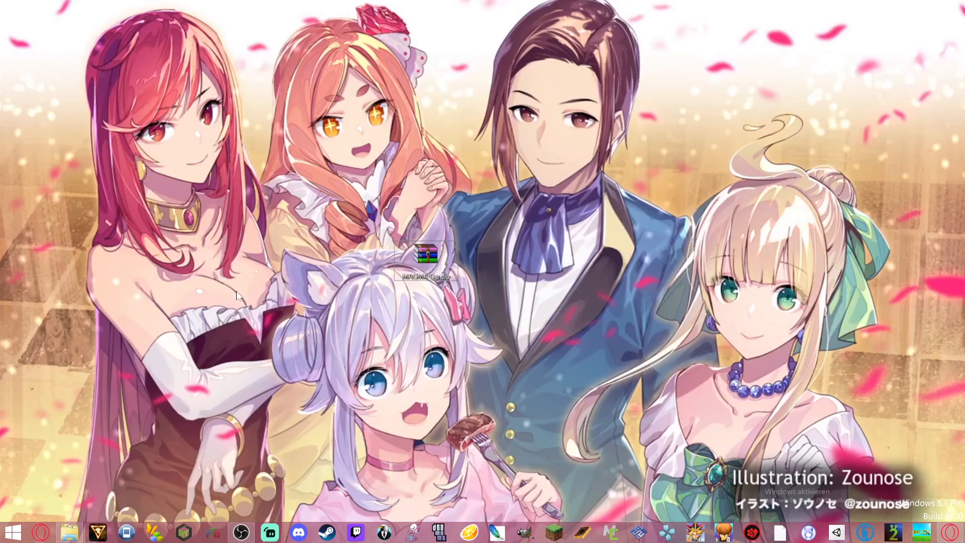
mouse_move(221, 243)
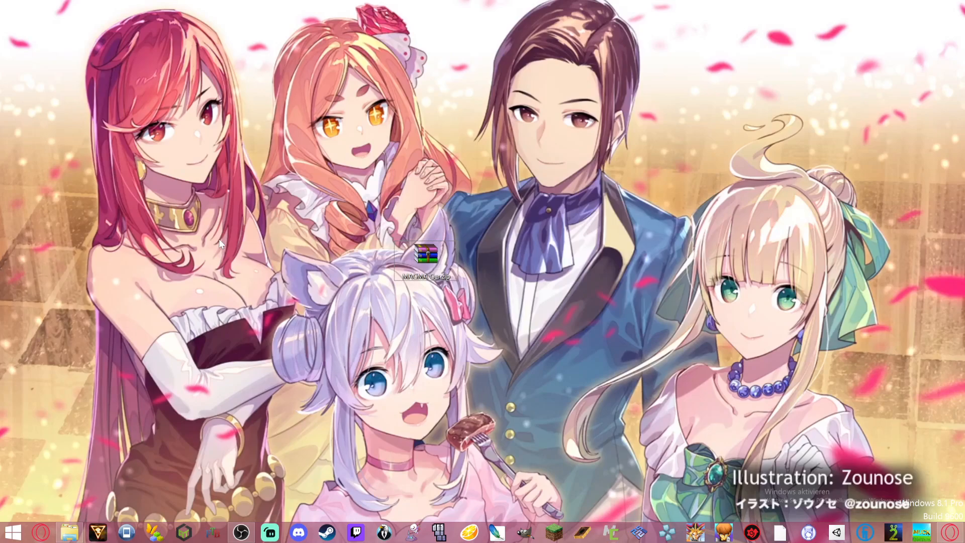
mouse_move(458, 442)
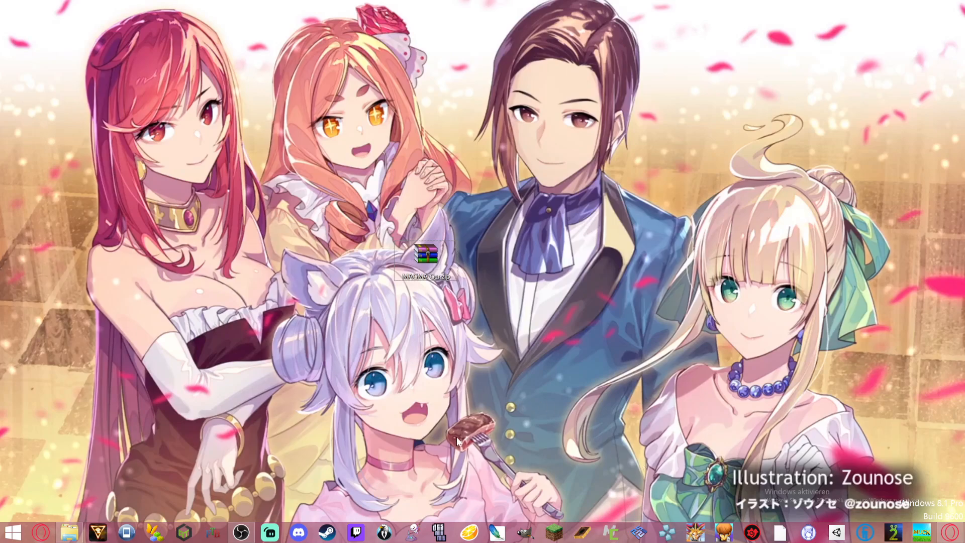
mouse_move(483, 312)
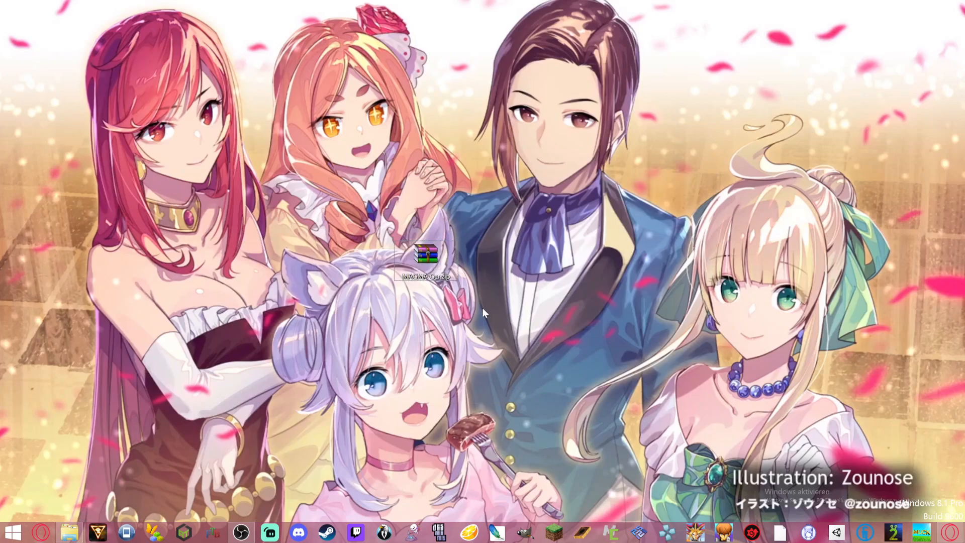
mouse_move(484, 328)
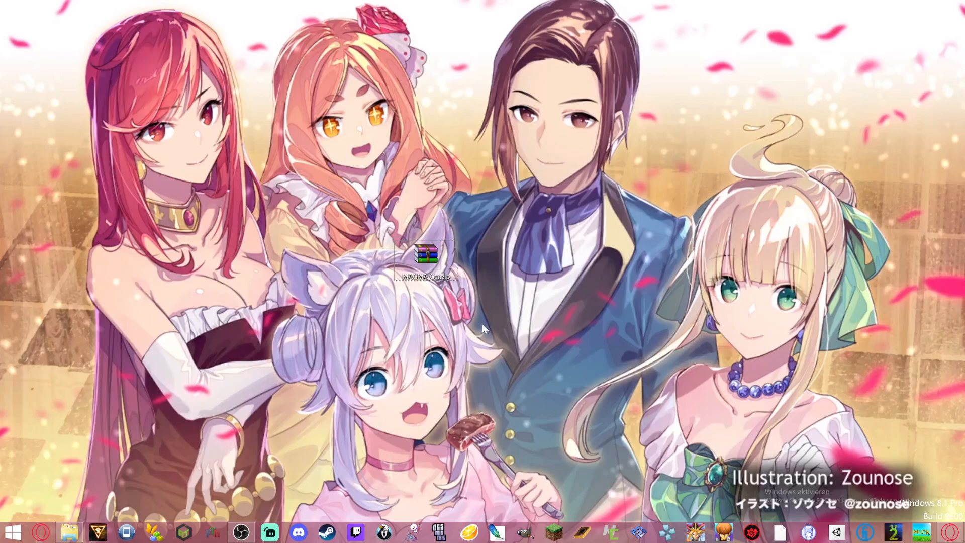
mouse_move(432, 325)
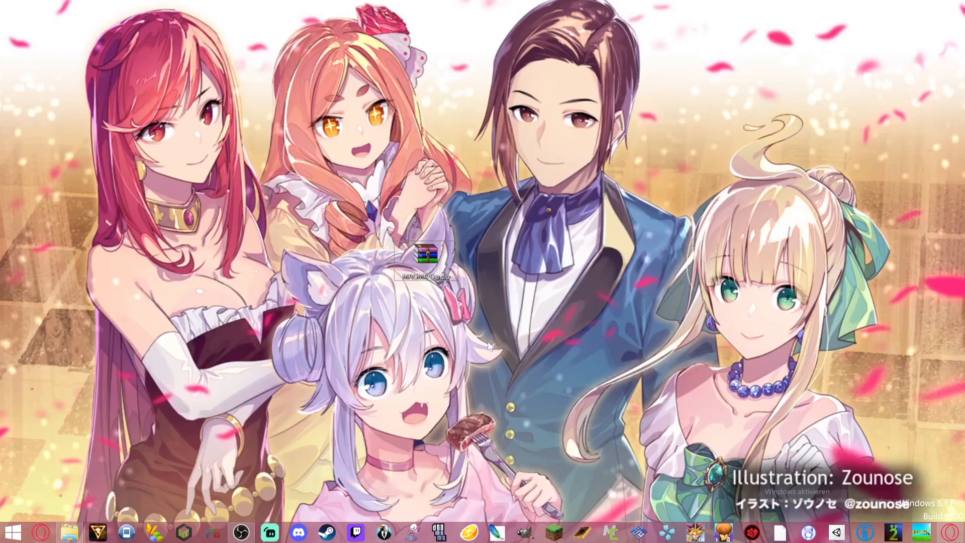
mouse_move(528, 123)
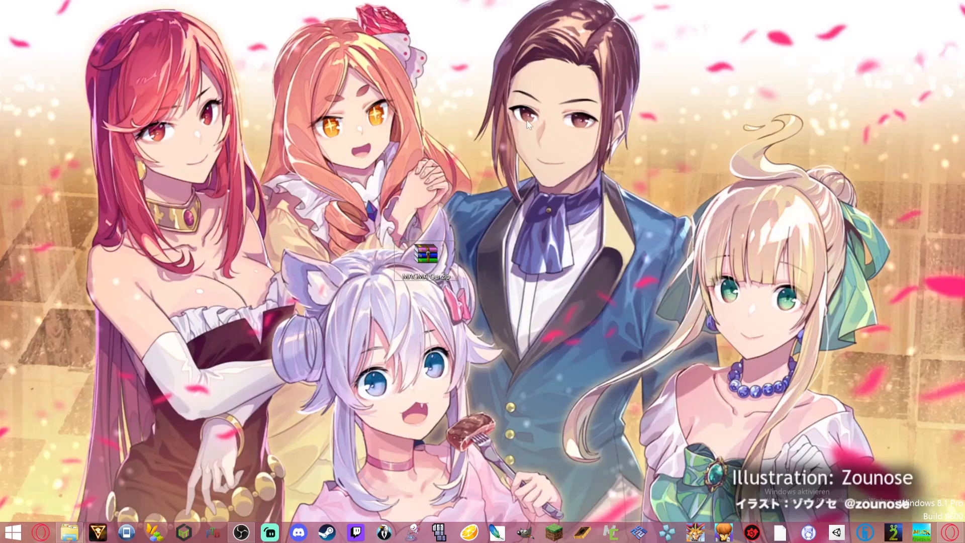
mouse_move(498, 281)
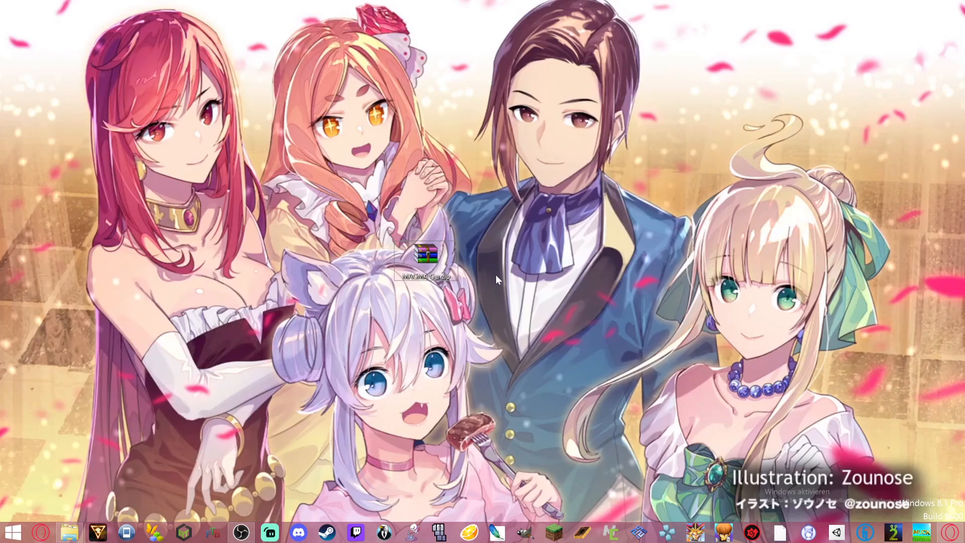
mouse_move(470, 305)
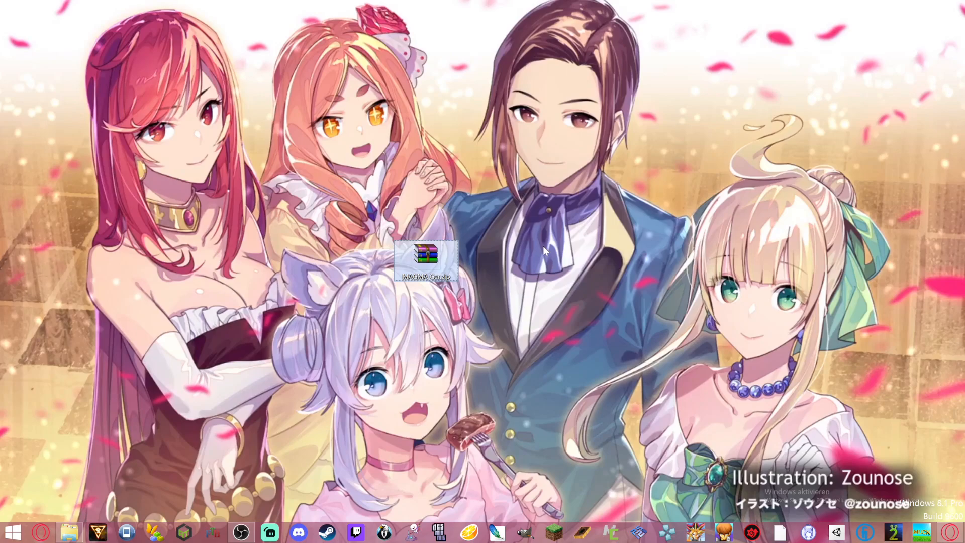
mouse_move(481, 281)
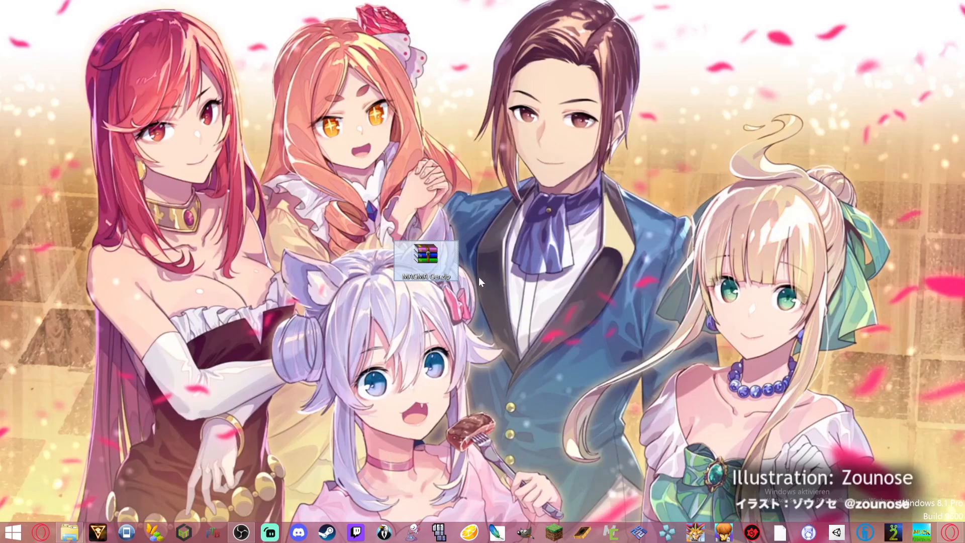
mouse_move(660, 368)
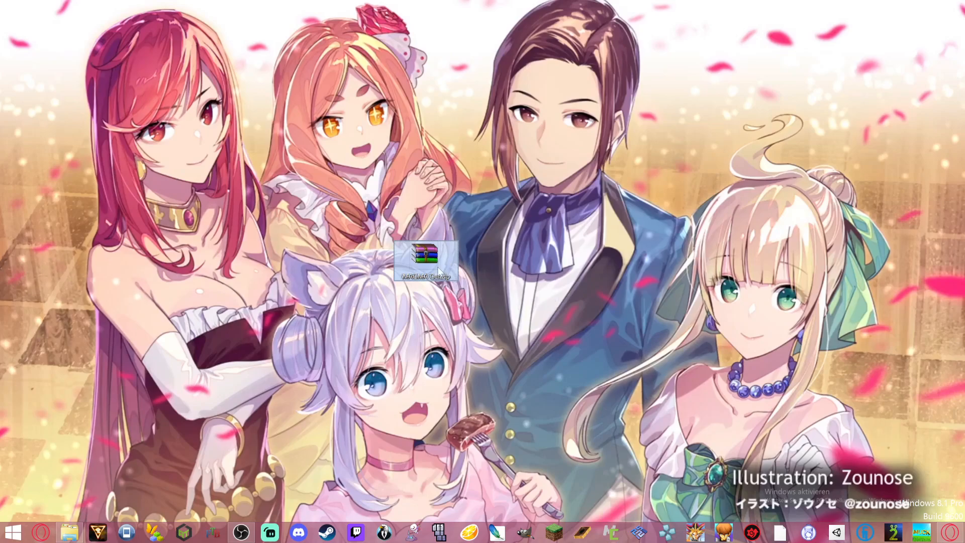
Step: Move the MAGMA Ger.zip archive icon higher up and to the left on the desktop
left_click_drag(423, 258, 360, 197)
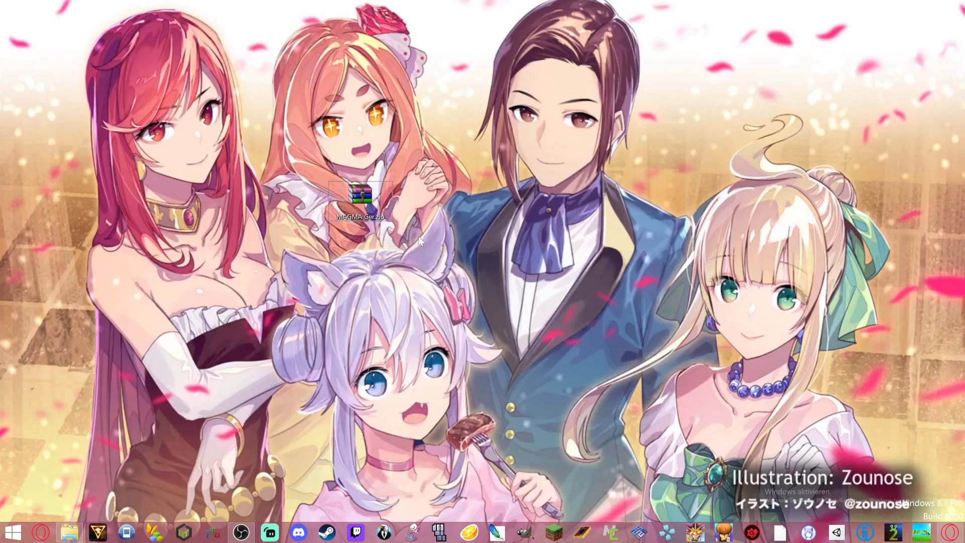
mouse_move(484, 332)
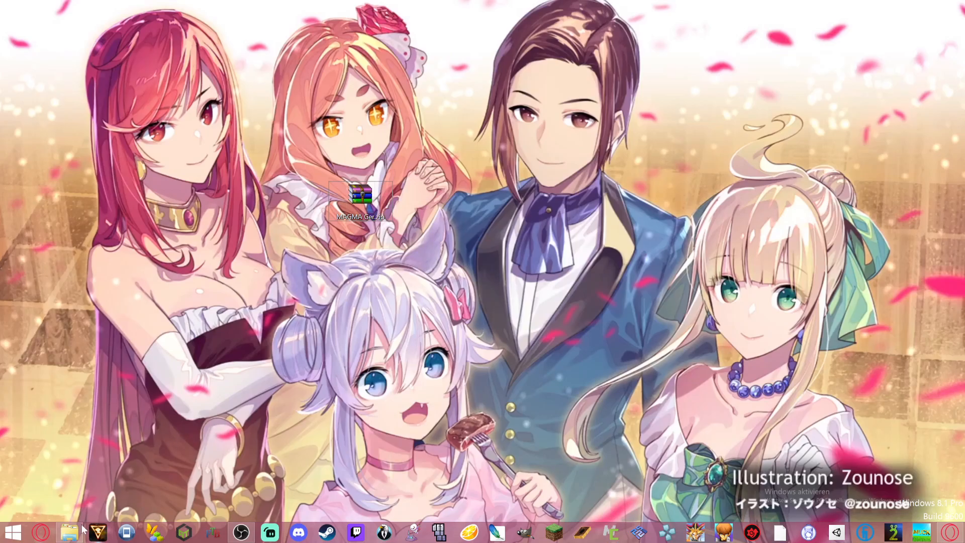
Step: Reach the ProjectIgnis expansions folder and open the MAGMA Ger.zip archive in WinRAR
left_click(67, 531)
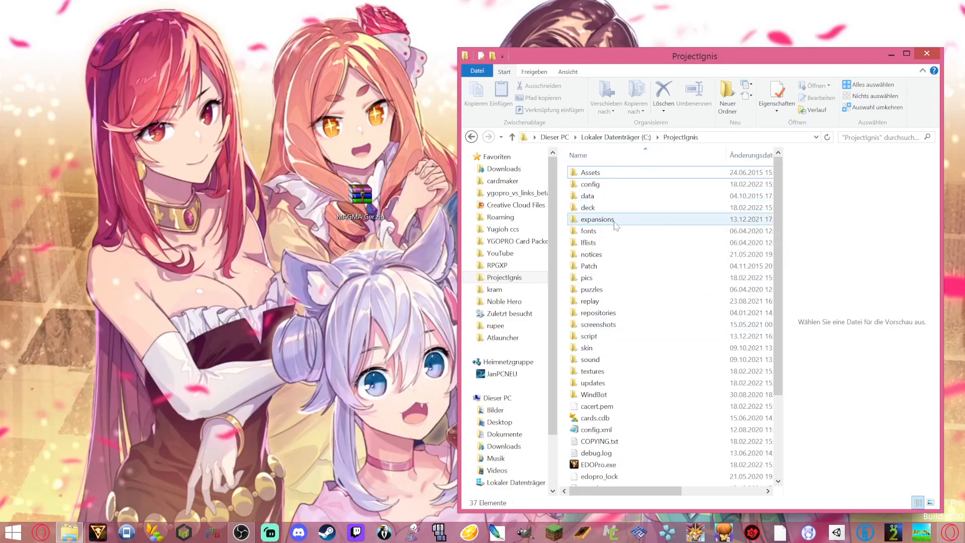
double_click(596, 219)
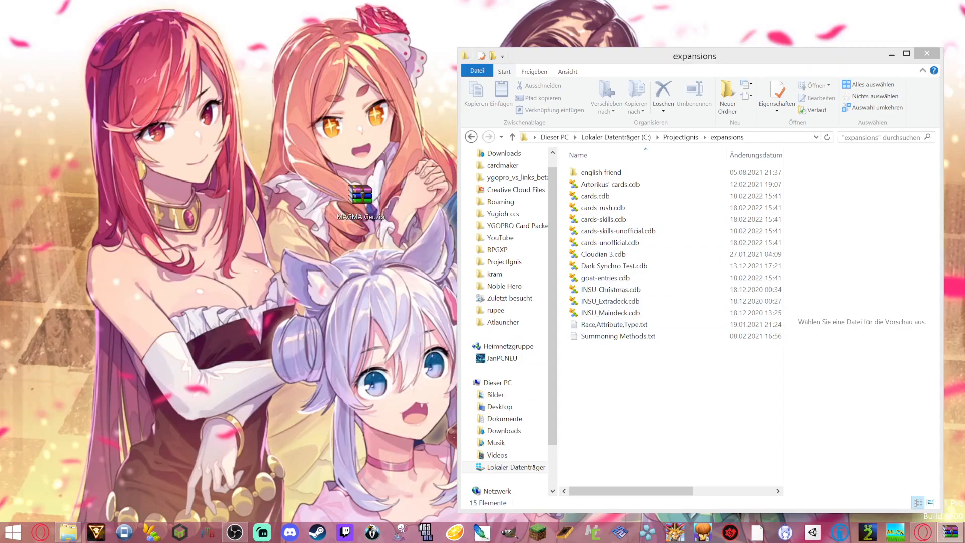
double_click(360, 196)
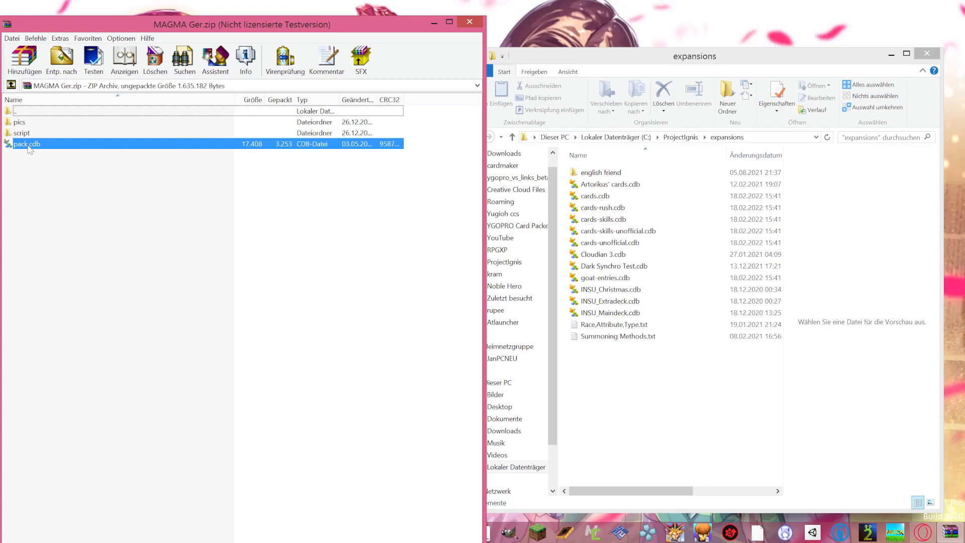
Step: Copy pack.cdb from the archive into the ProjectIgnis expansions folder
left_click(593, 325)
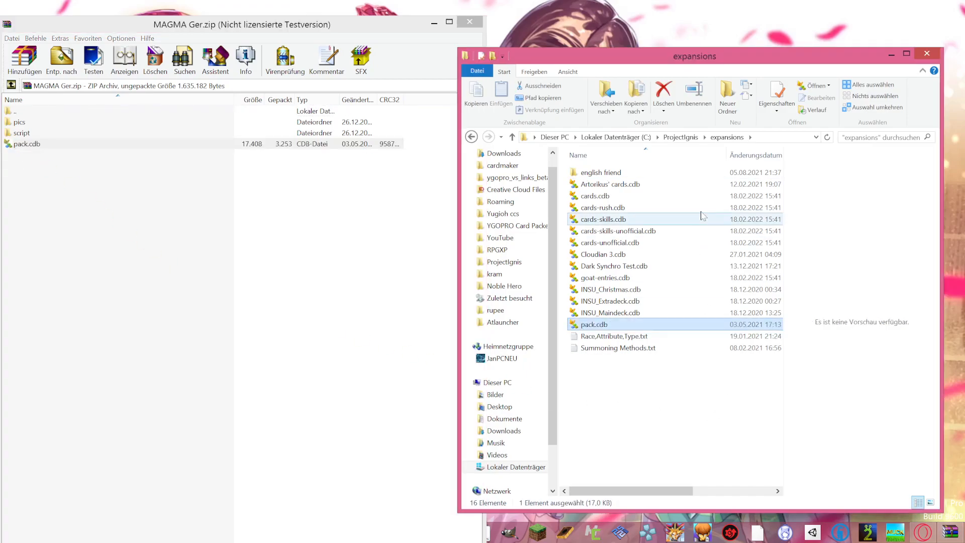
mouse_move(594, 196)
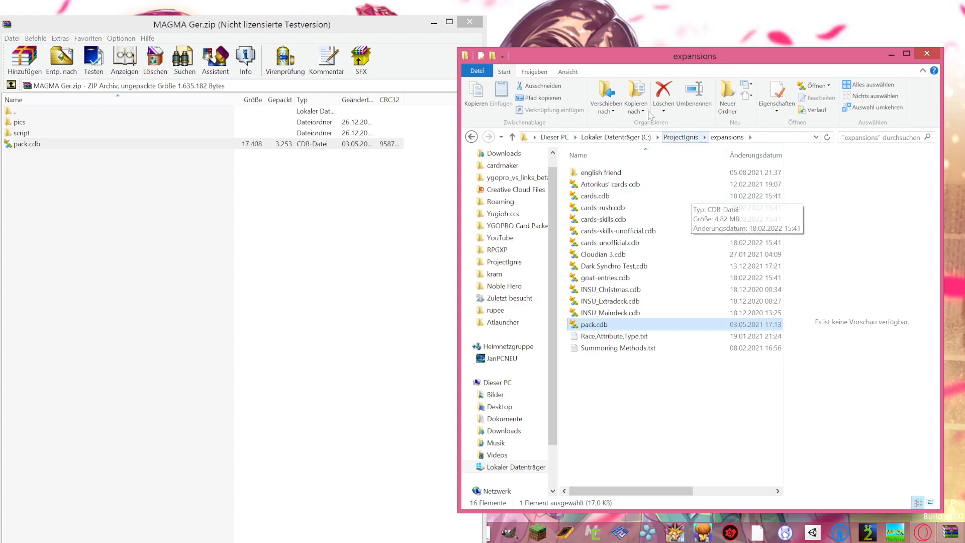
mouse_move(627, 341)
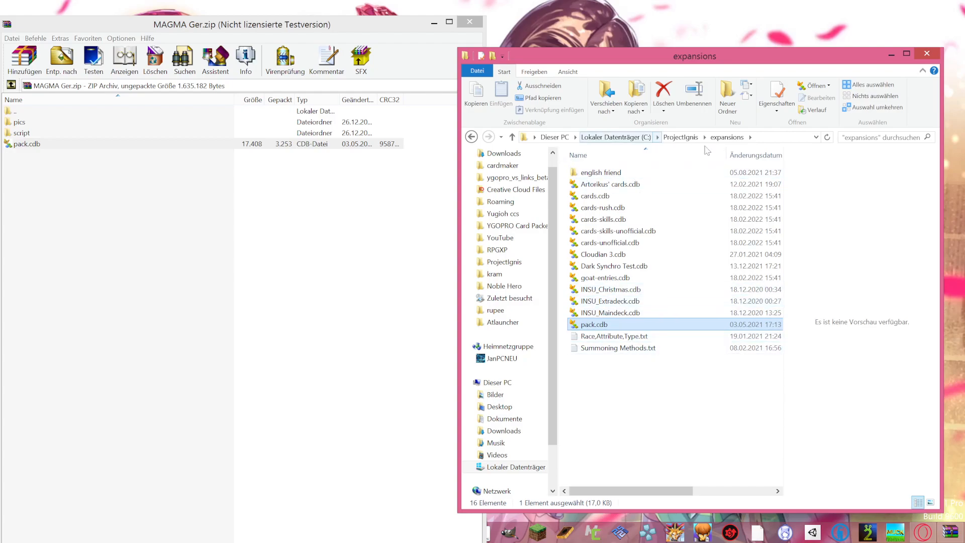
Step: Go back up to the ProjectIgnis folder and enter the next target subfolder
left_click(680, 136)
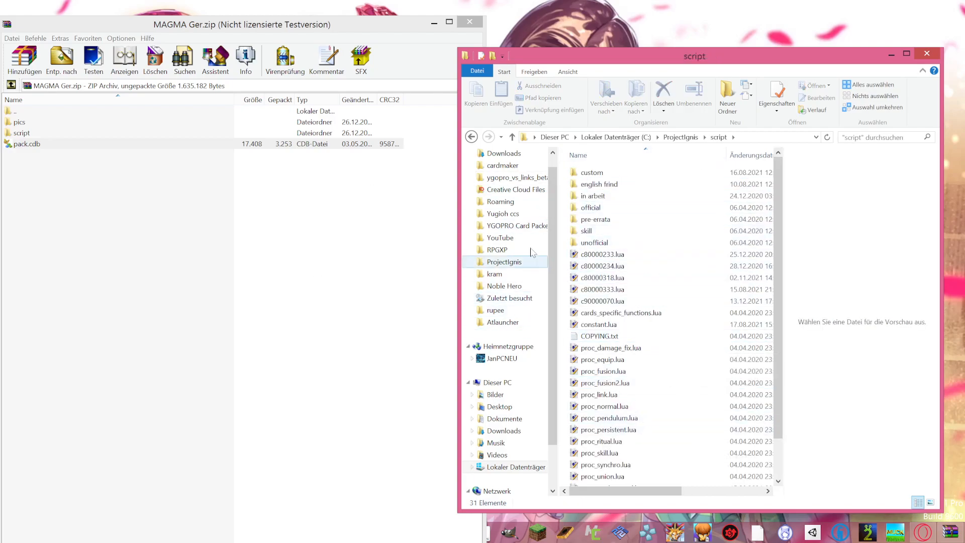
left_click(586, 230)
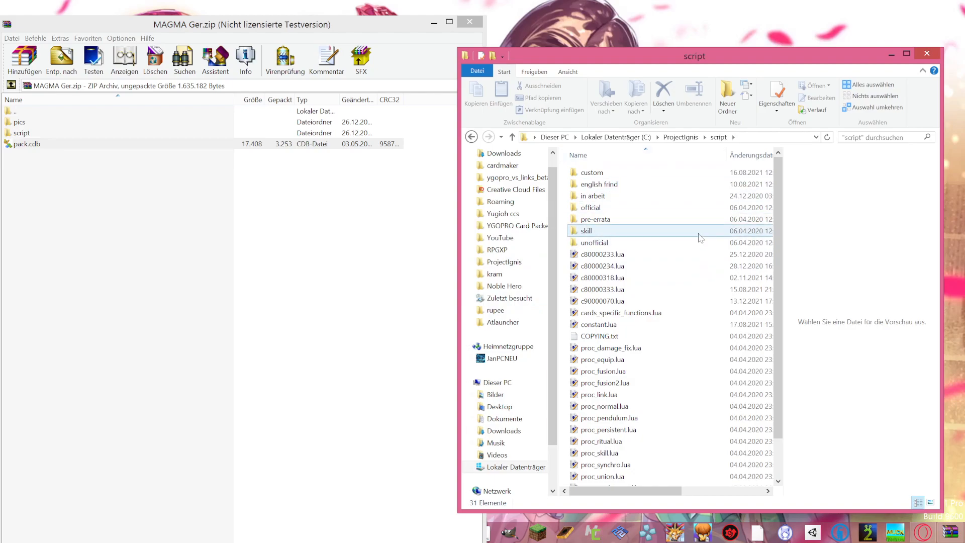
mouse_move(586, 231)
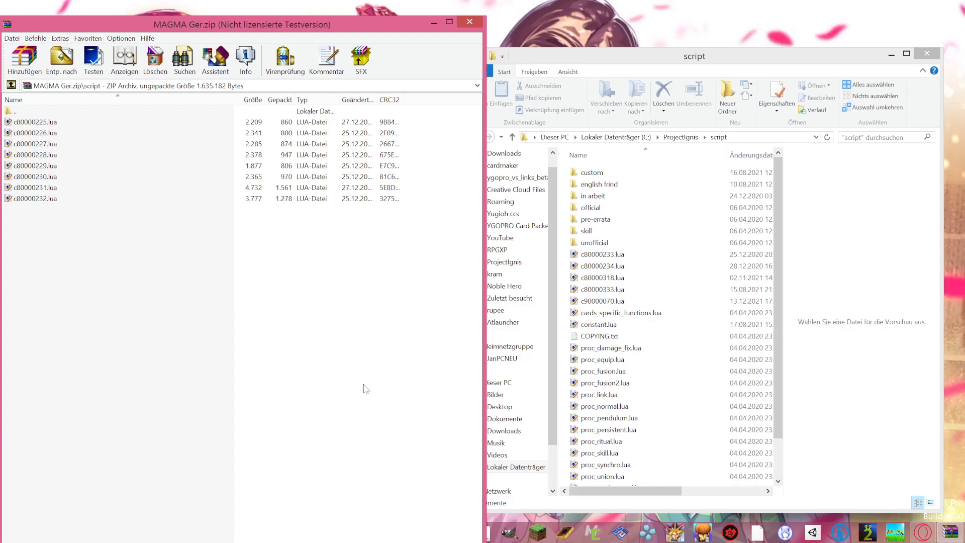
mouse_move(452, 266)
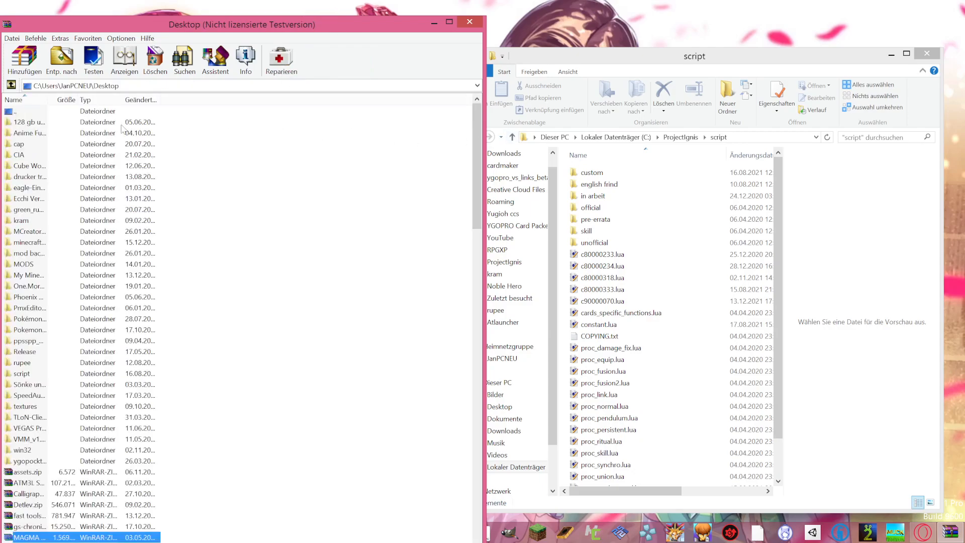
mouse_move(68, 162)
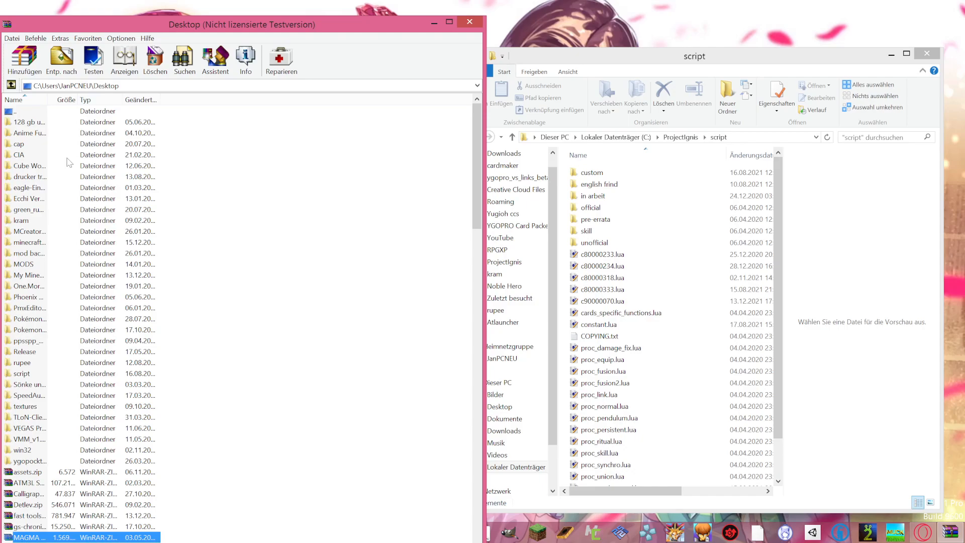
Step: Reopen MAGMA Ger.zip, dismiss the license reminder and enter the archive's pics folder
left_click(469, 22)
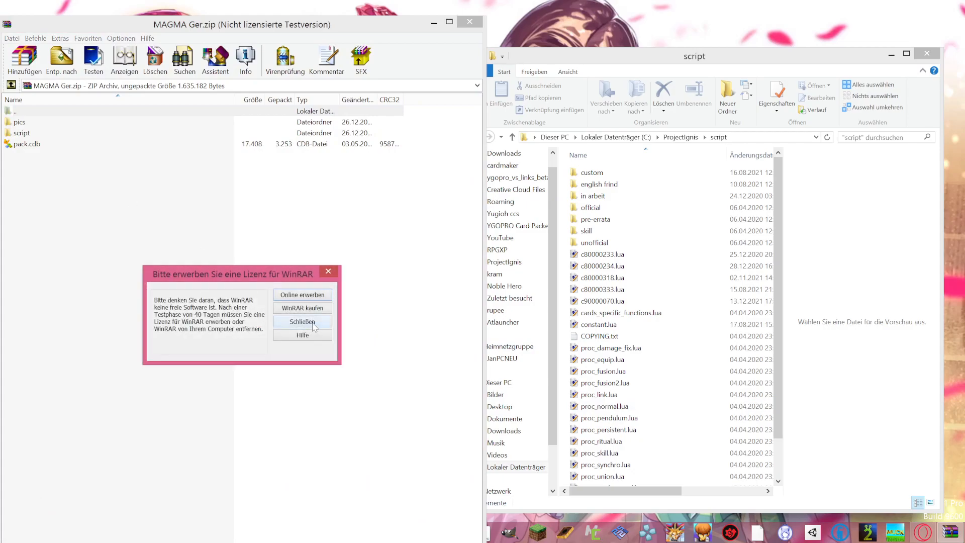
left_click(302, 322)
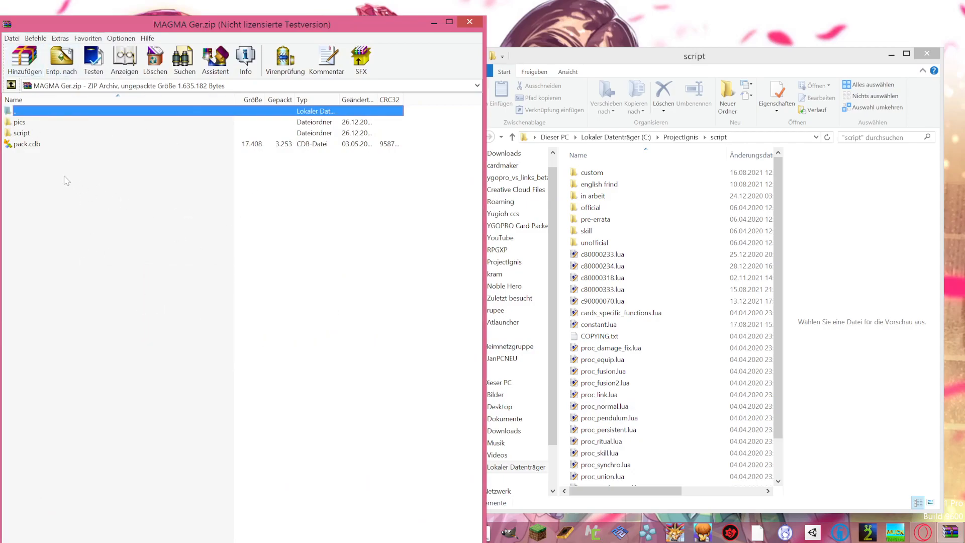
left_click(21, 121)
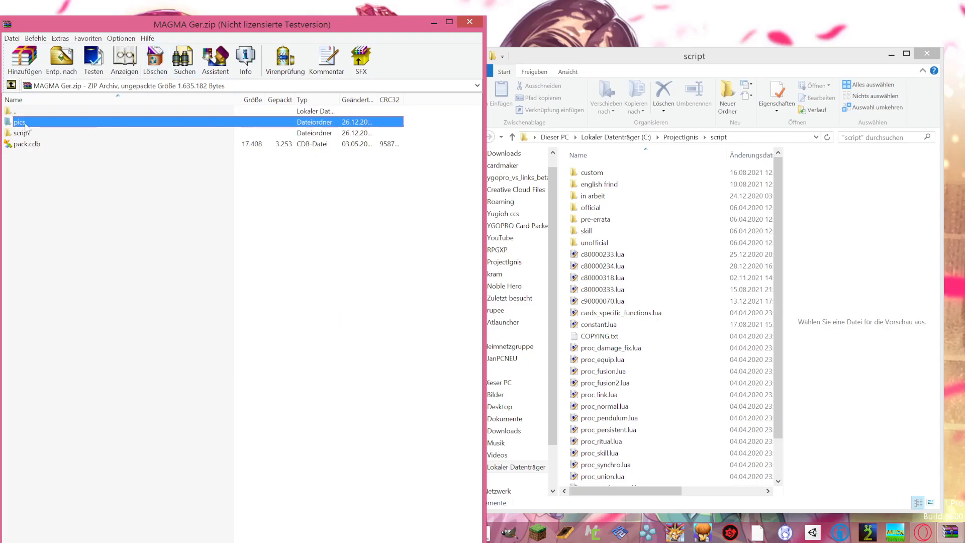
double_click(20, 122)
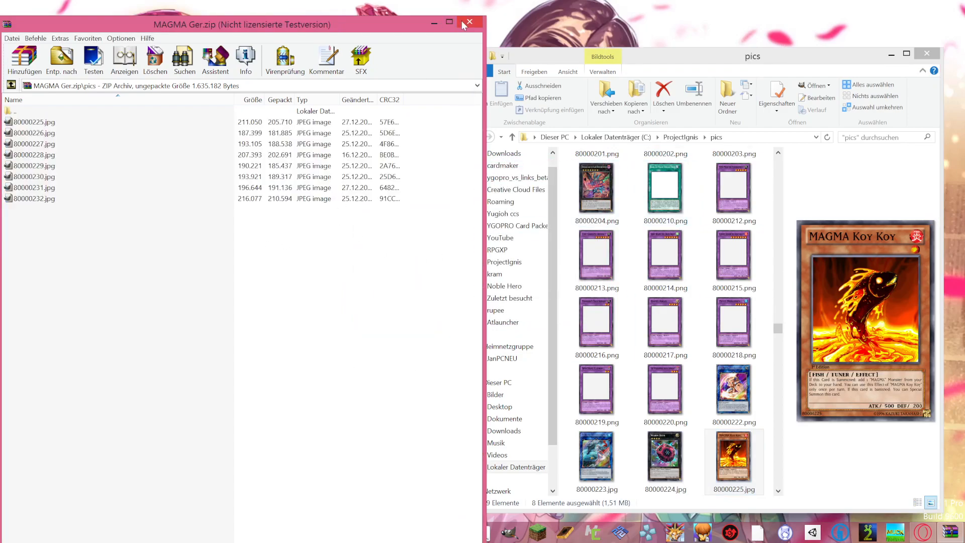
Step: Close WinRAR and return Explorer to the ProjectIgnis folder listing
left_click(469, 23)
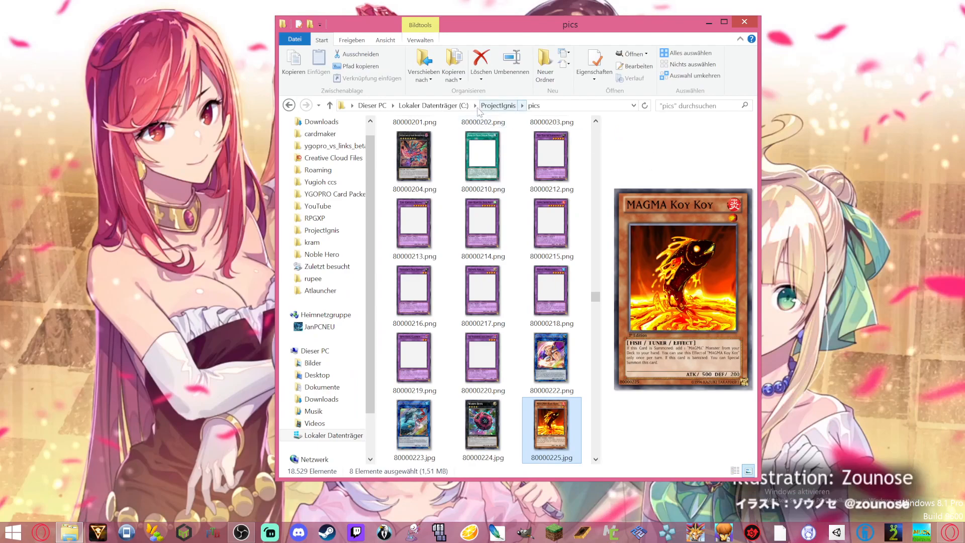
left_click(498, 106)
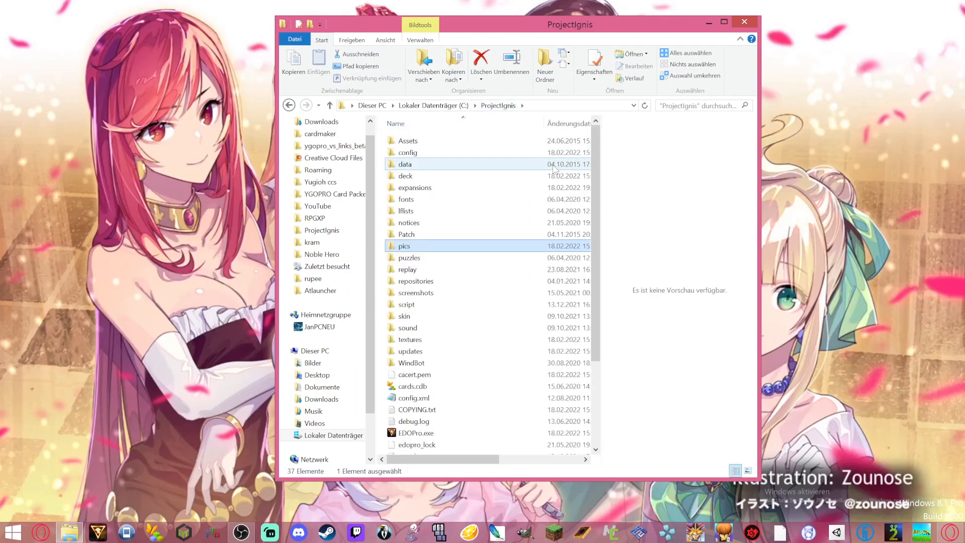
scroll("down", 3)
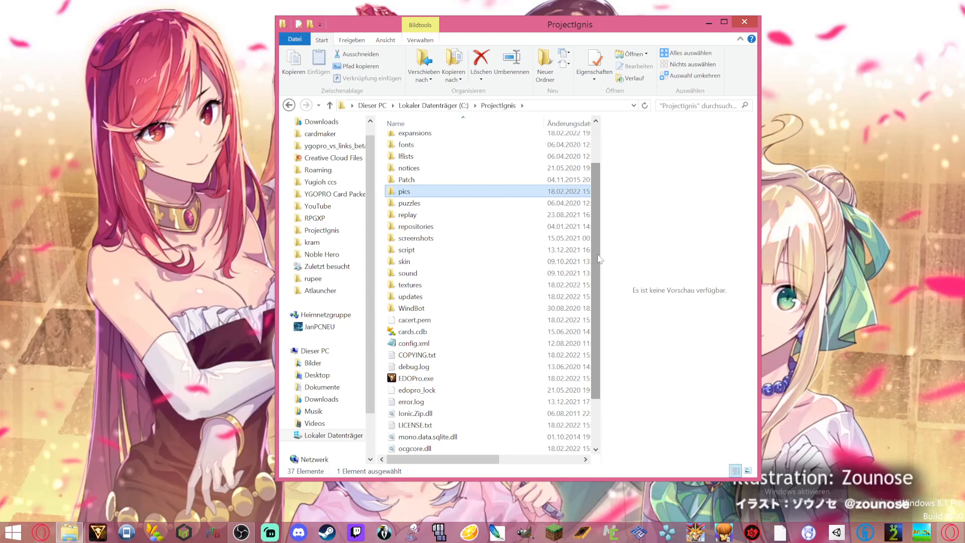
mouse_move(597, 285)
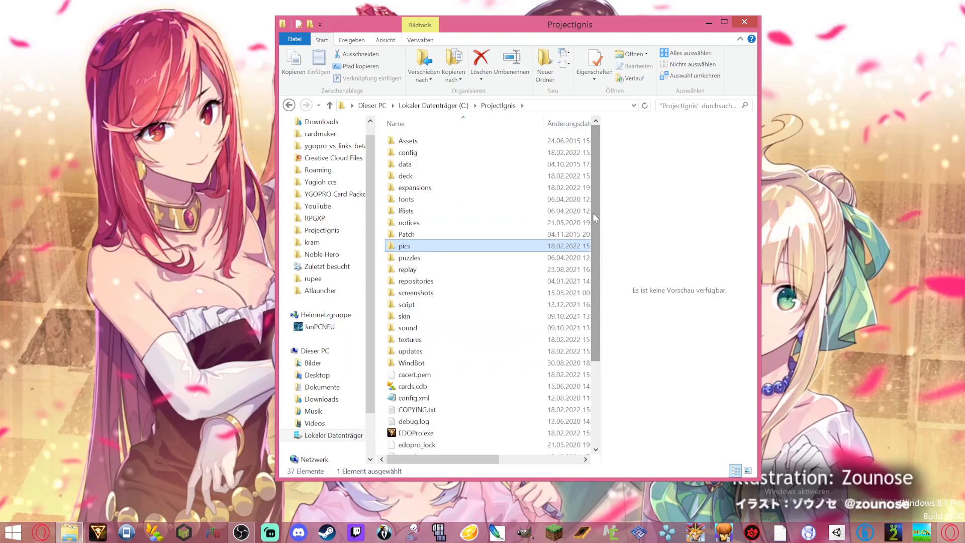
mouse_move(601, 232)
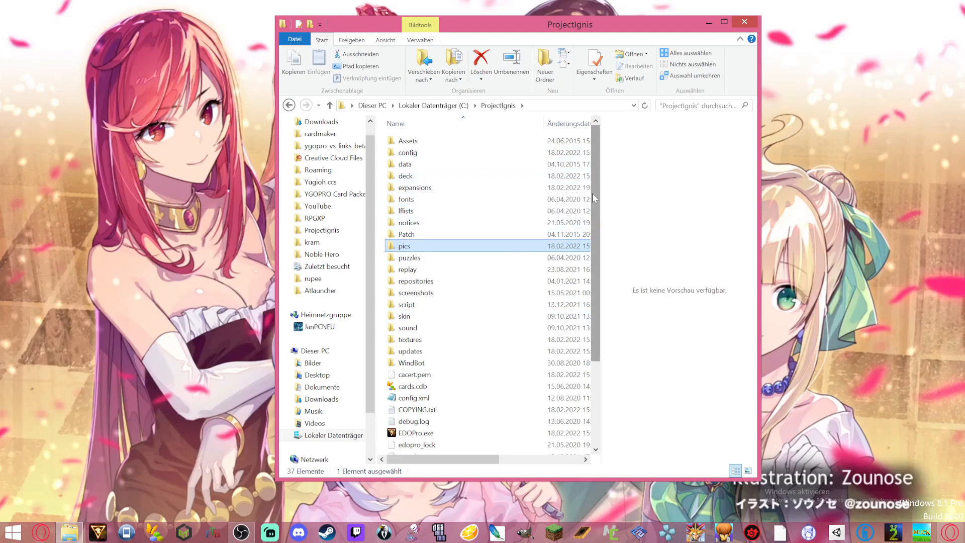
mouse_move(407, 152)
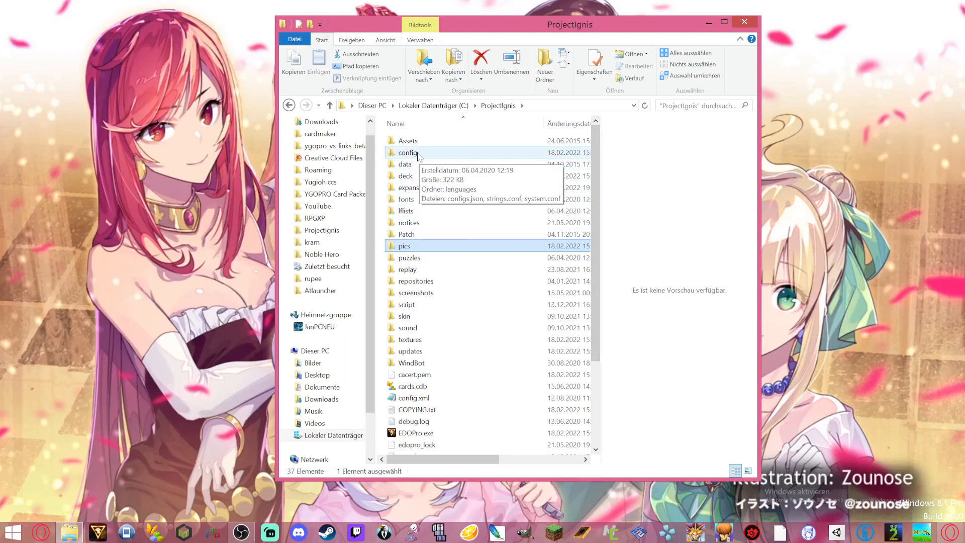
Step: Open configs.json from the ProjectIgnis config folder in WordPad
double_click(408, 152)
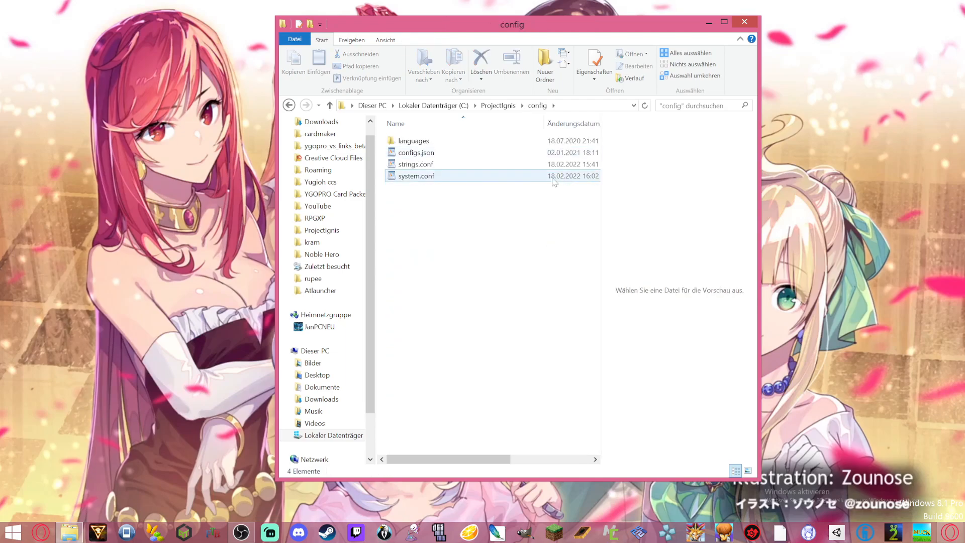
left_click(416, 152)
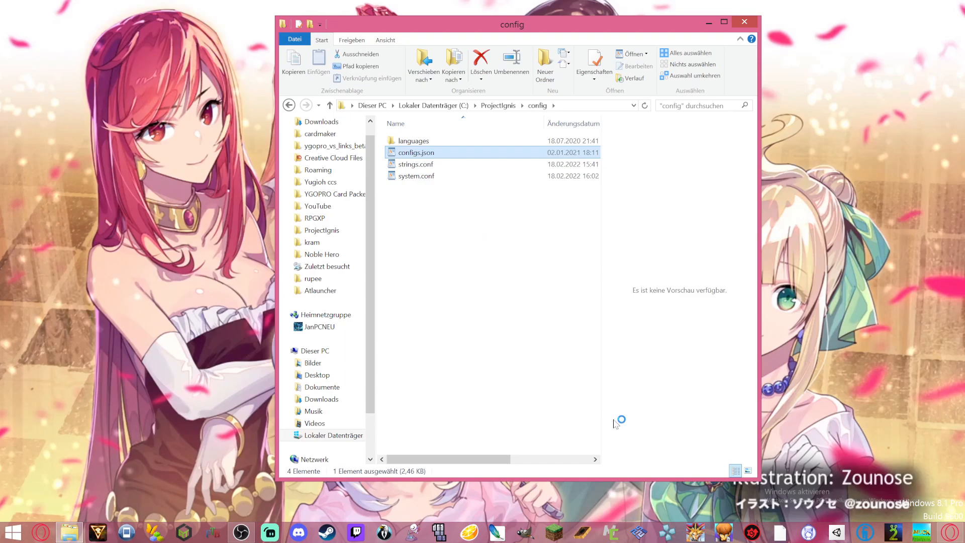
double_click(416, 152)
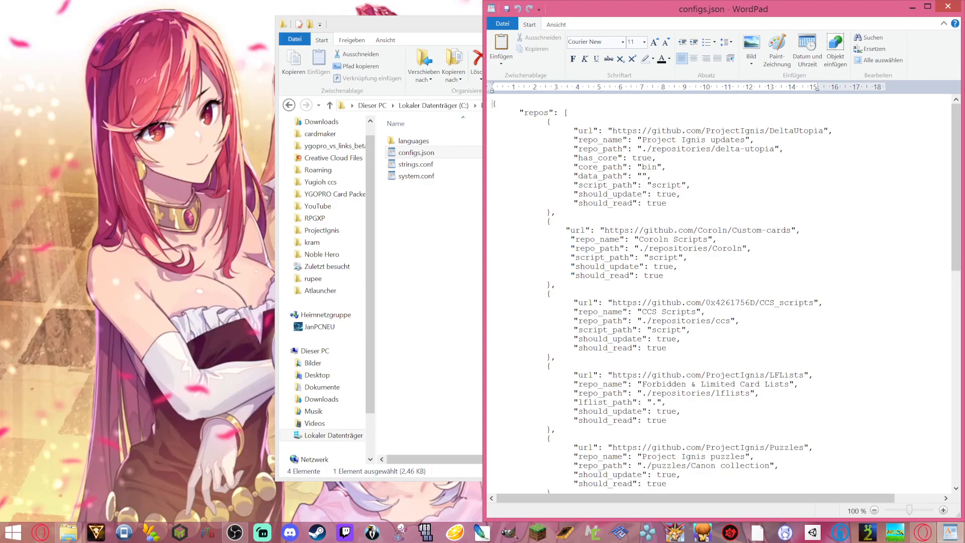
mouse_move(601, 10)
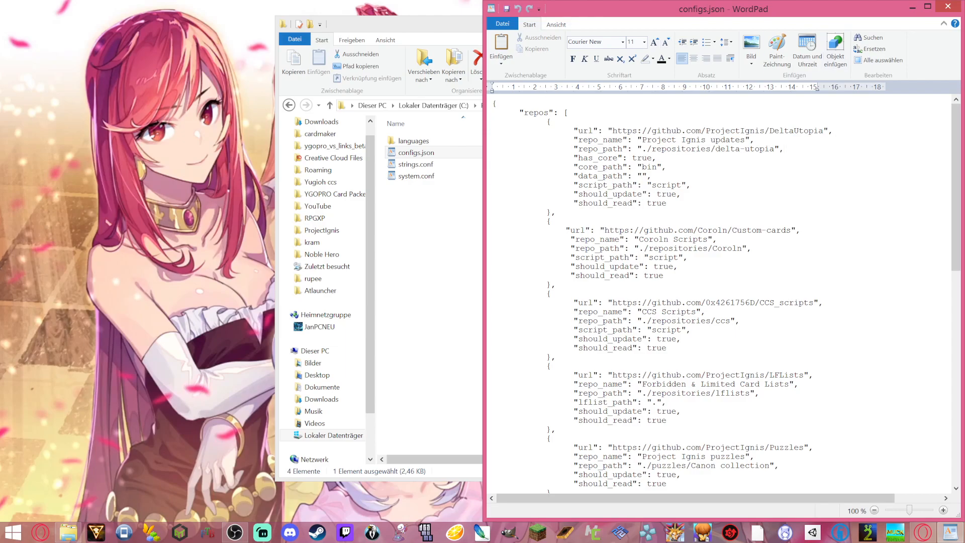
Step: Edit the Coroln Scripts repository entry in configs.json and close the file
left_click_drag(548, 221, 665, 276)
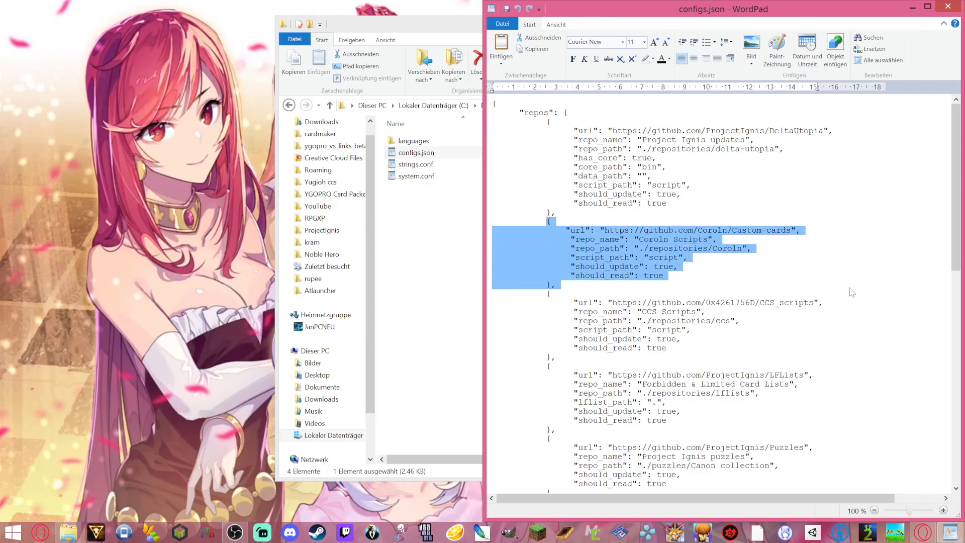
mouse_move(605, 259)
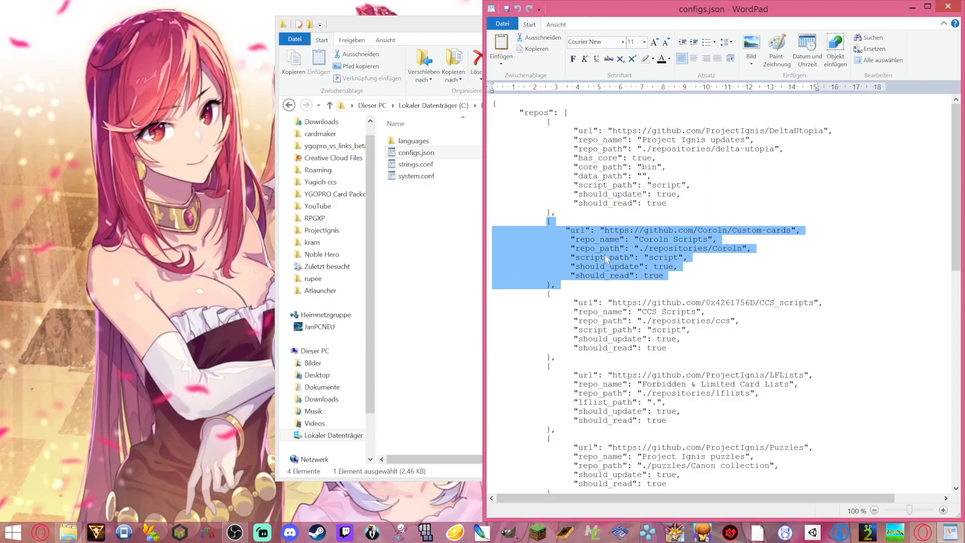
mouse_move(622, 257)
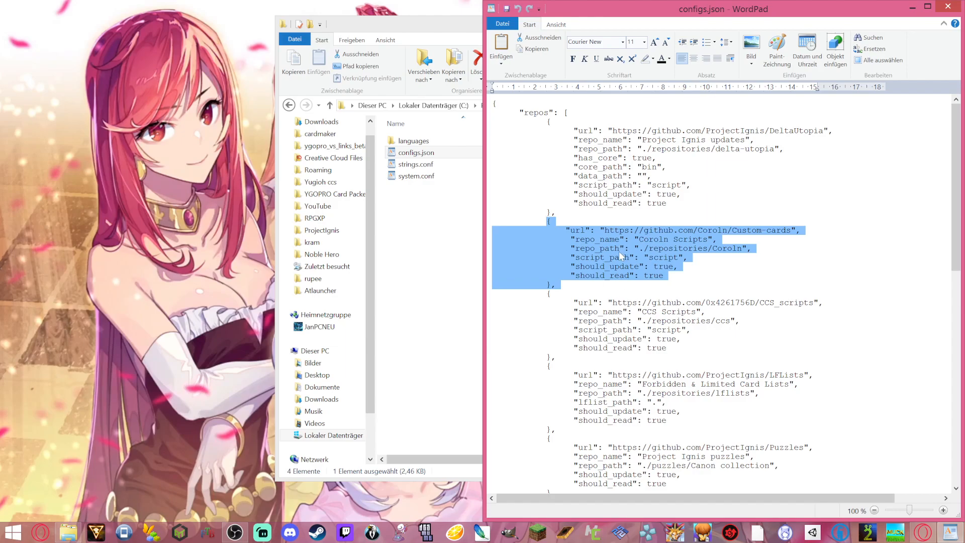
mouse_move(620, 256)
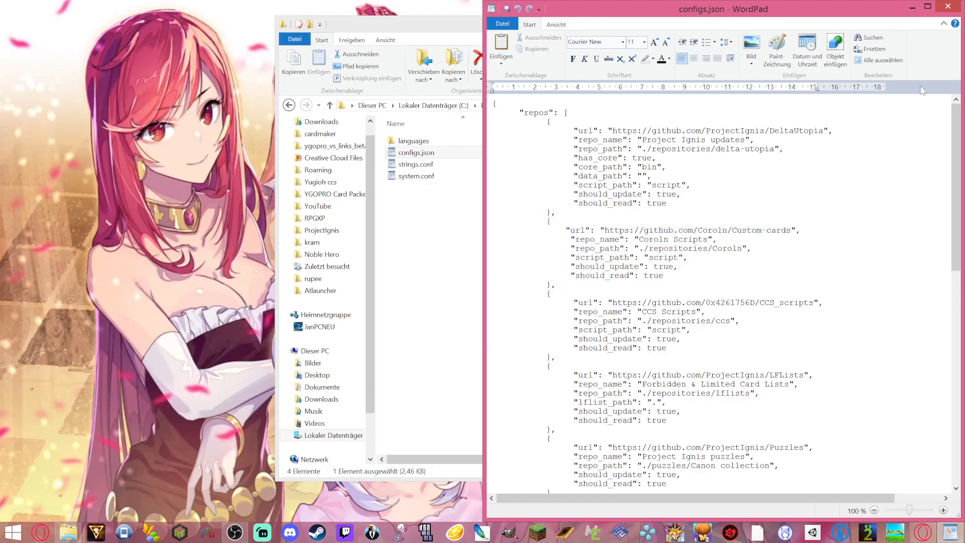
left_click(663, 275)
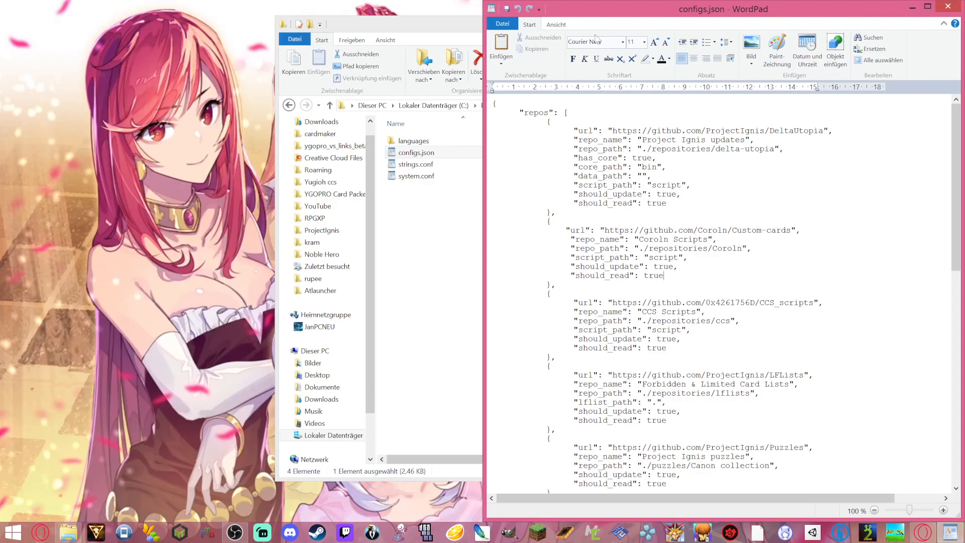
left_click(503, 23)
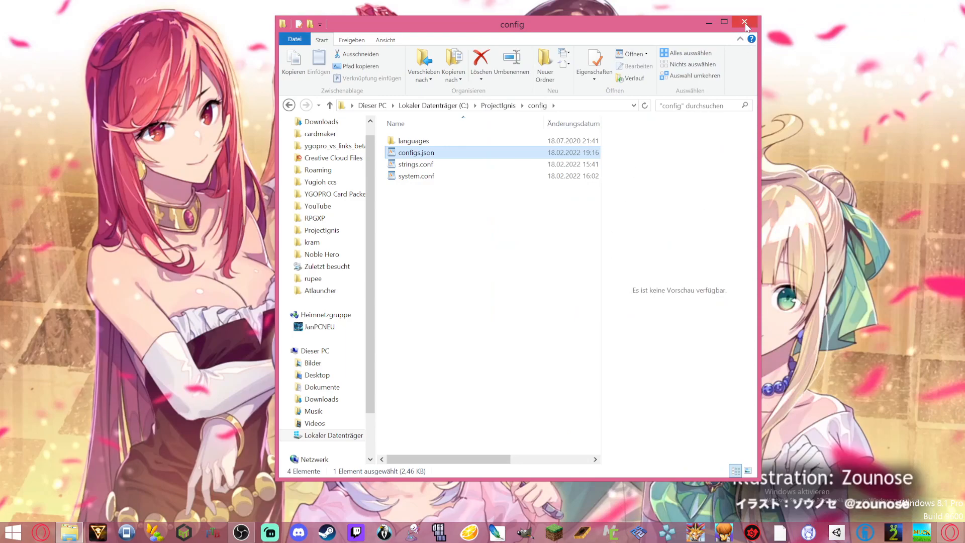
Step: Close the config folder window, leaving the bare desktop
left_click(744, 23)
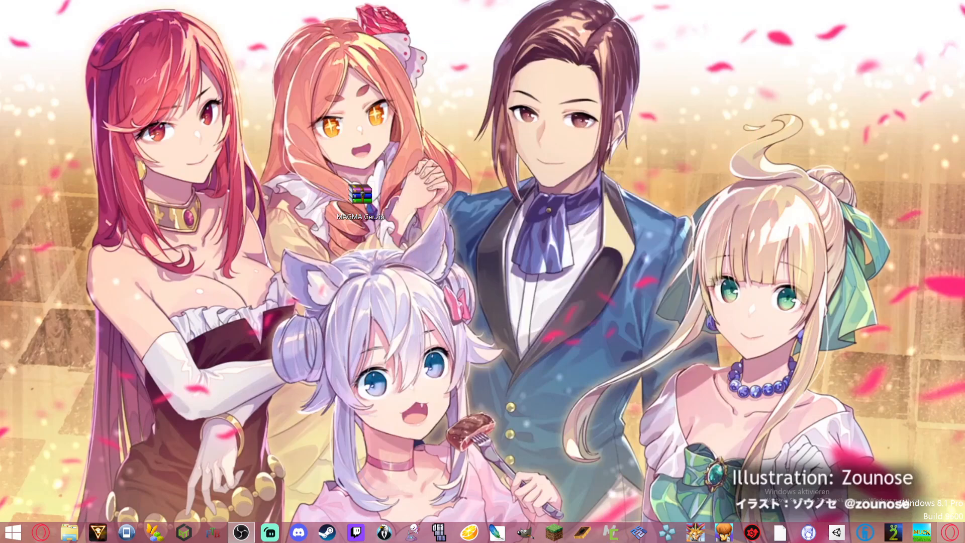
mouse_move(61, 377)
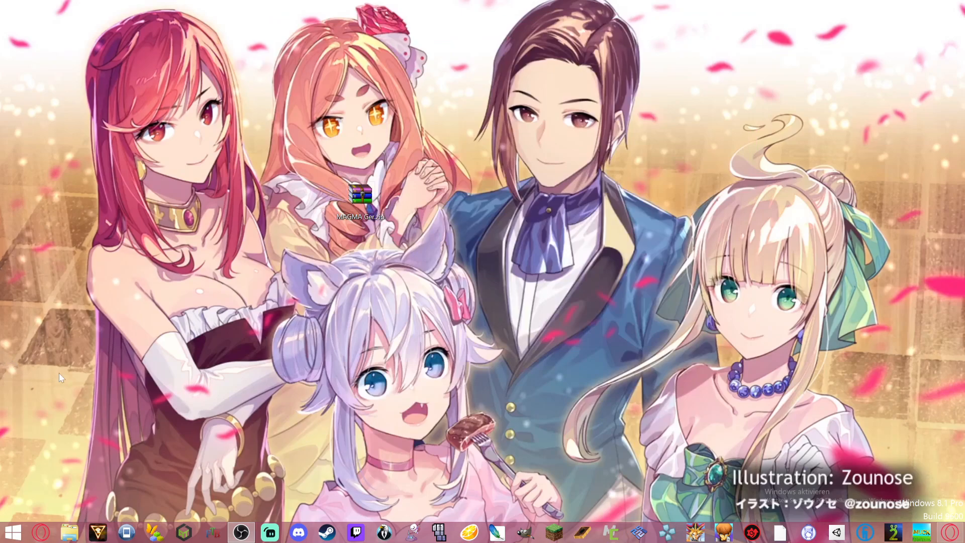
mouse_move(122, 504)
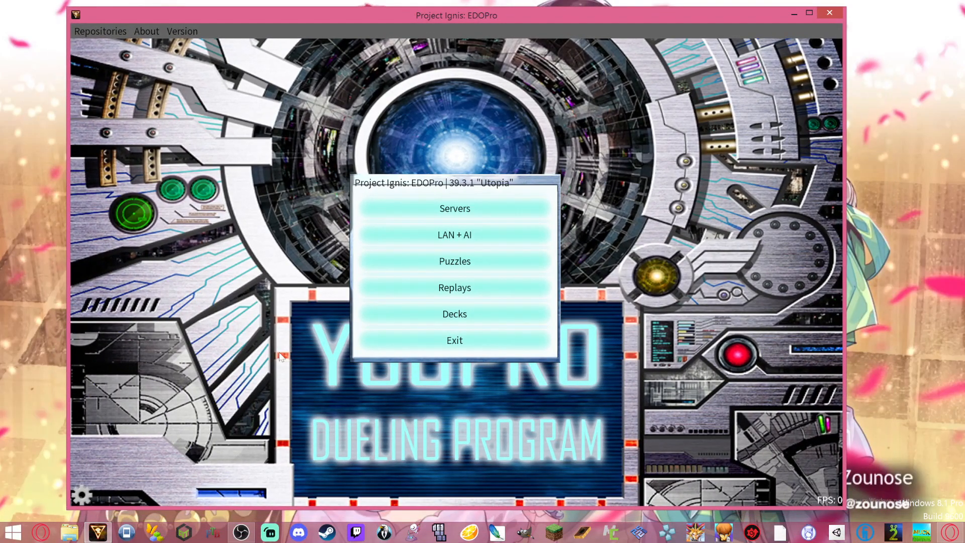
mouse_move(102, 37)
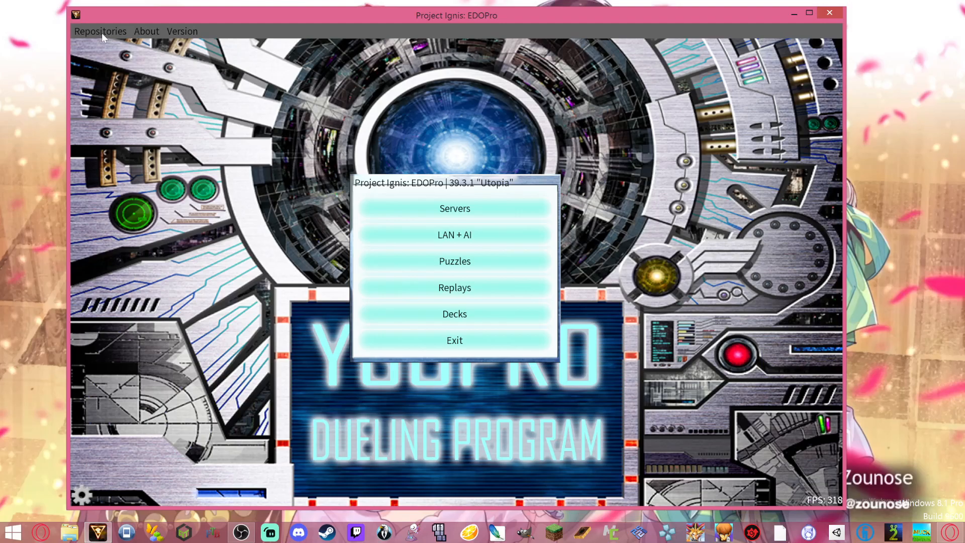
left_click(99, 31)
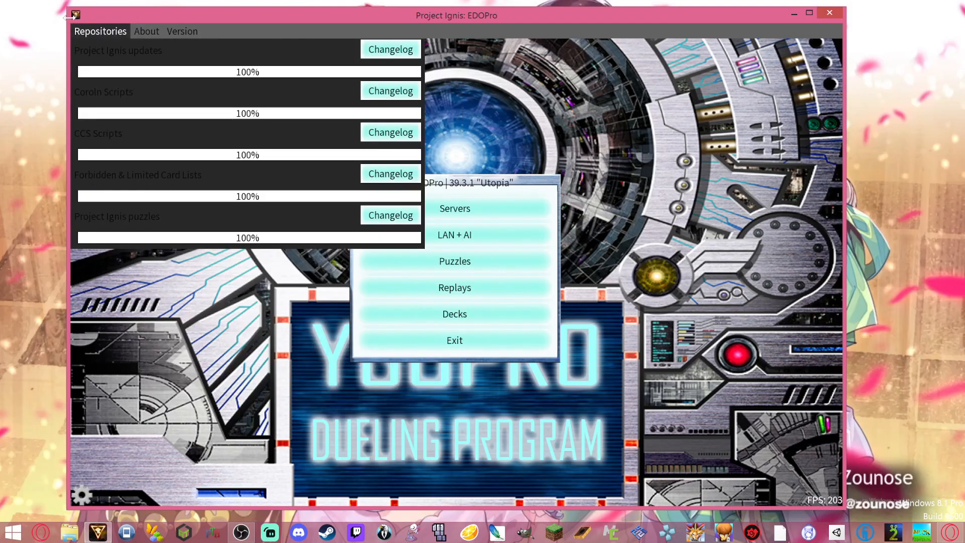
mouse_move(105, 148)
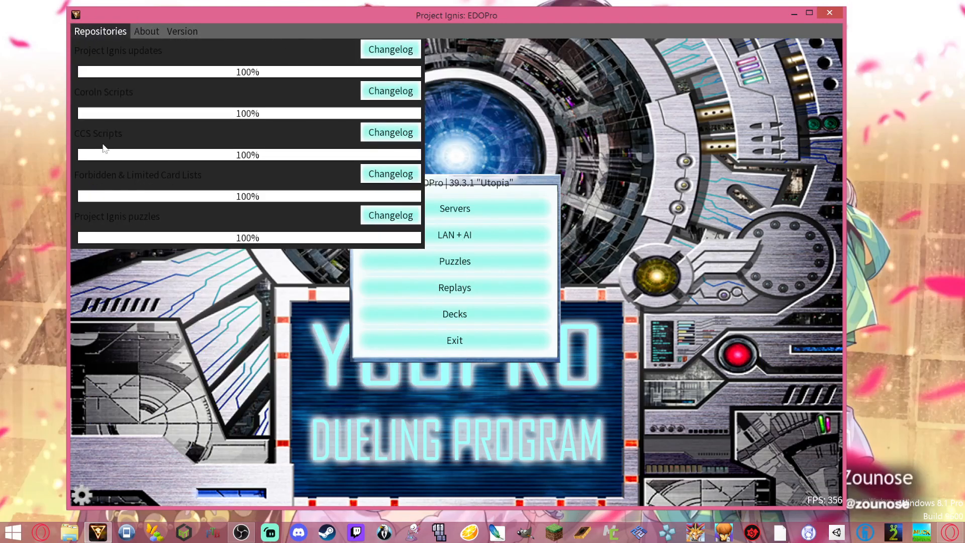
mouse_move(90, 100)
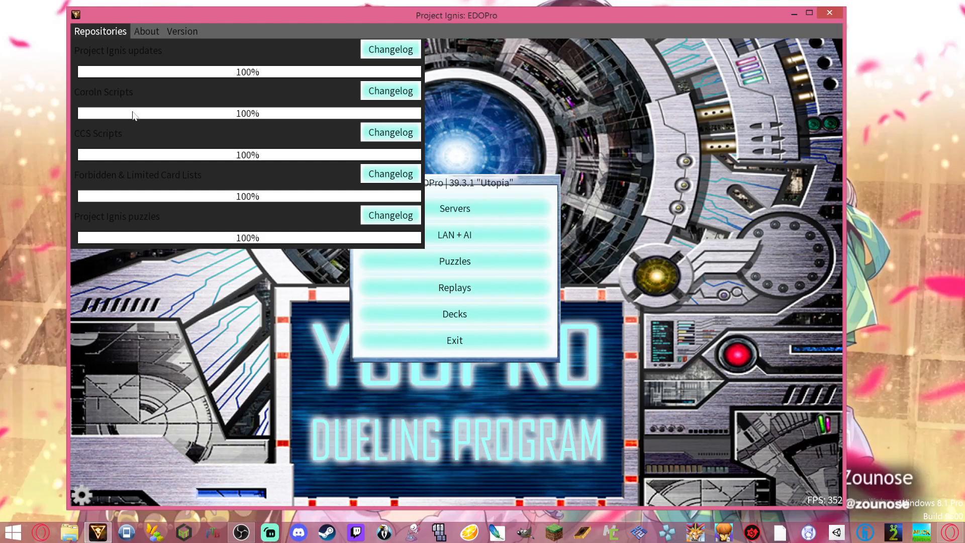
mouse_move(343, 112)
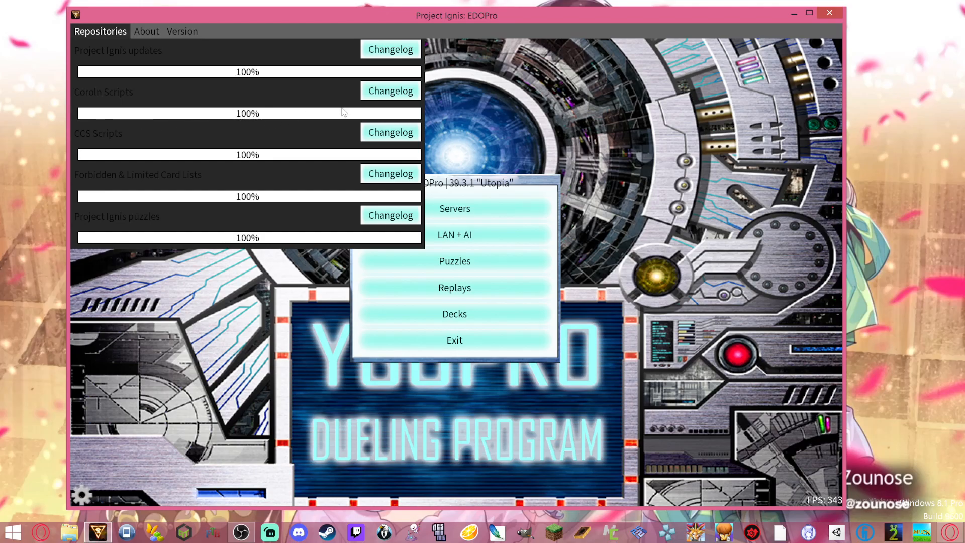
mouse_move(316, 117)
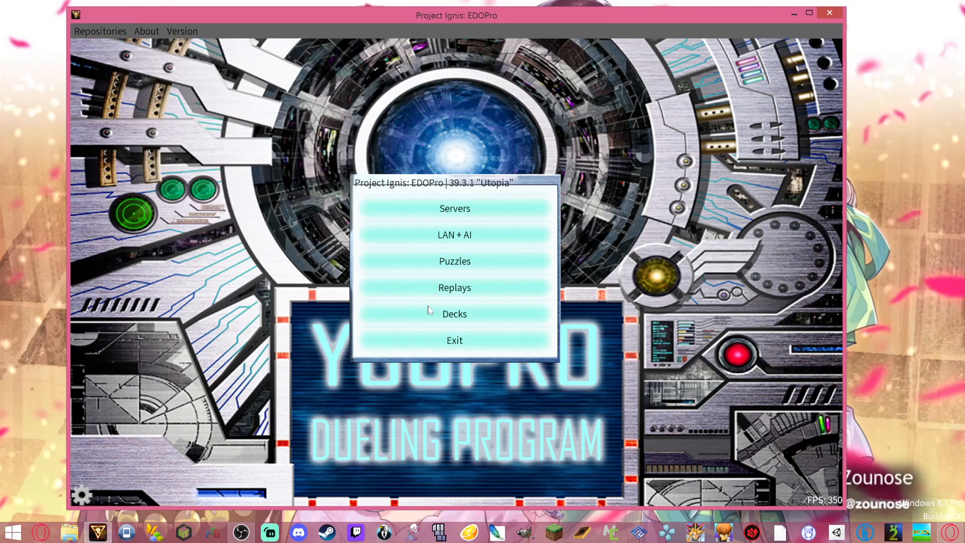
Step: Enter the deck editor and list all cards with alternate formats included
left_click(454, 314)
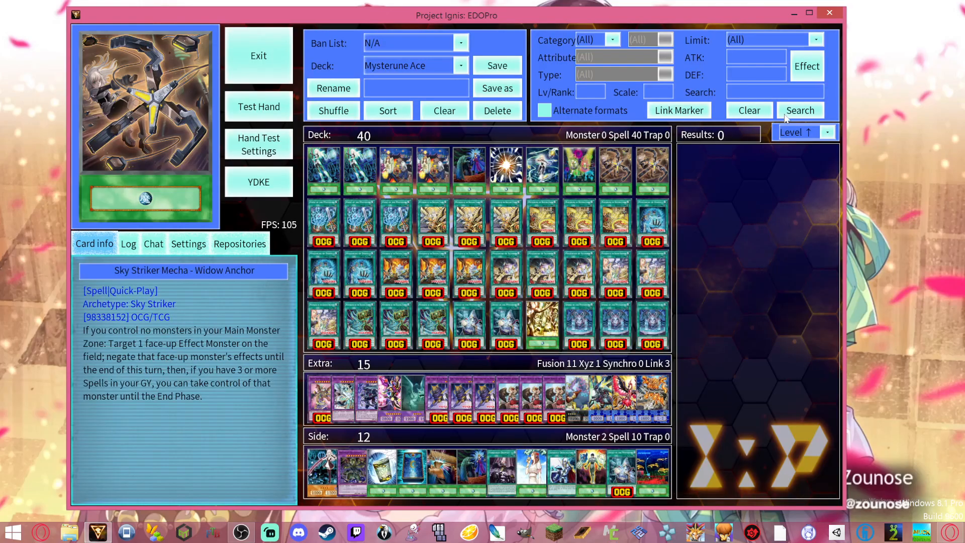
left_click(799, 111)
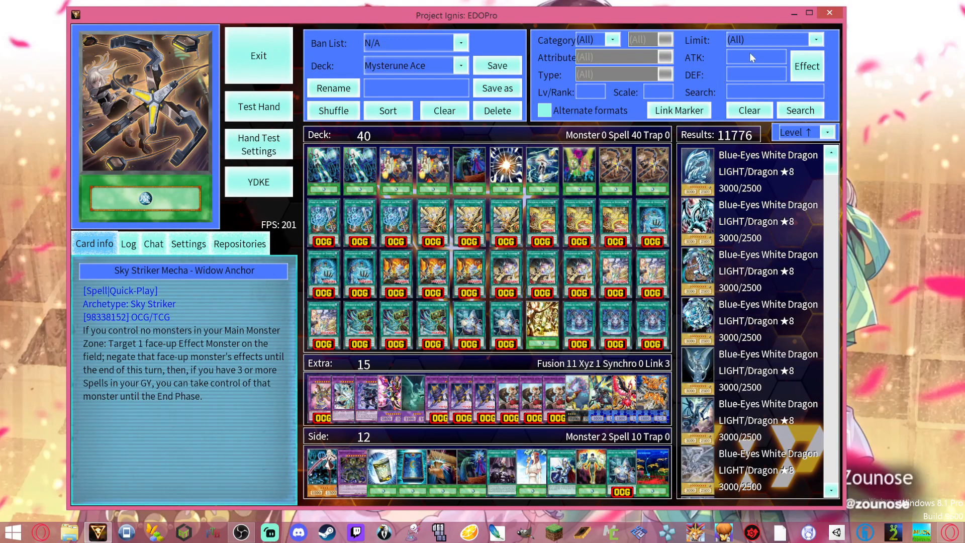
left_click(497, 110)
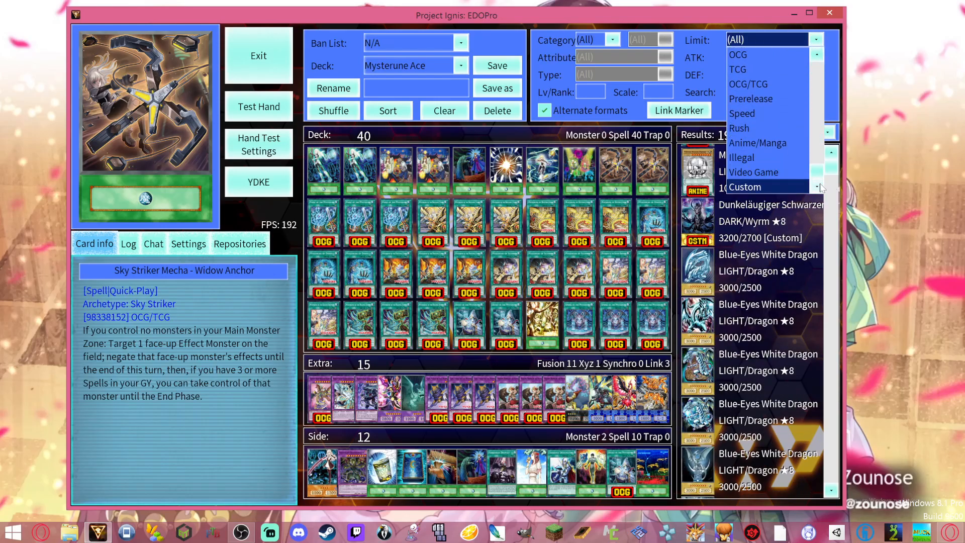
Step: Set the Limit filter to Custom and browse the 1175 custom card results
left_click(744, 187)
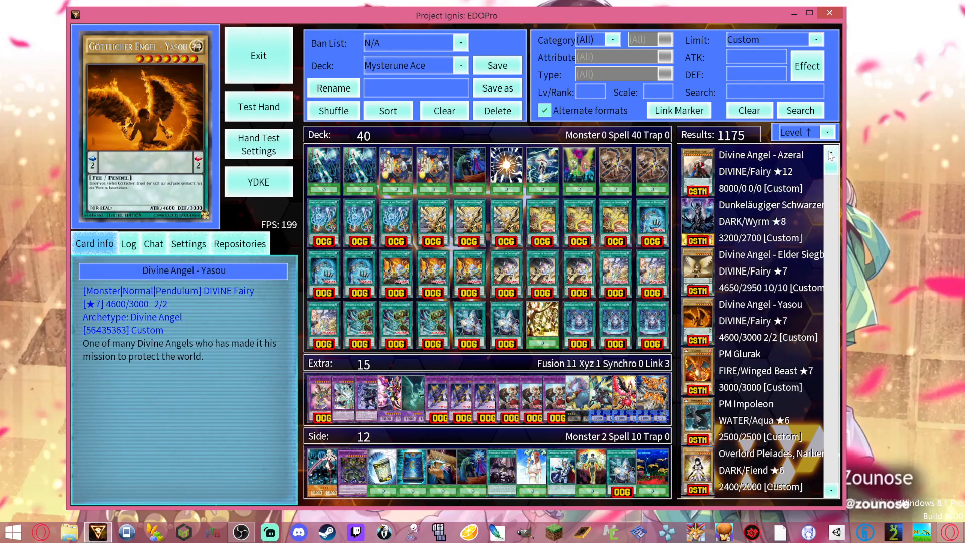
left_click(758, 171)
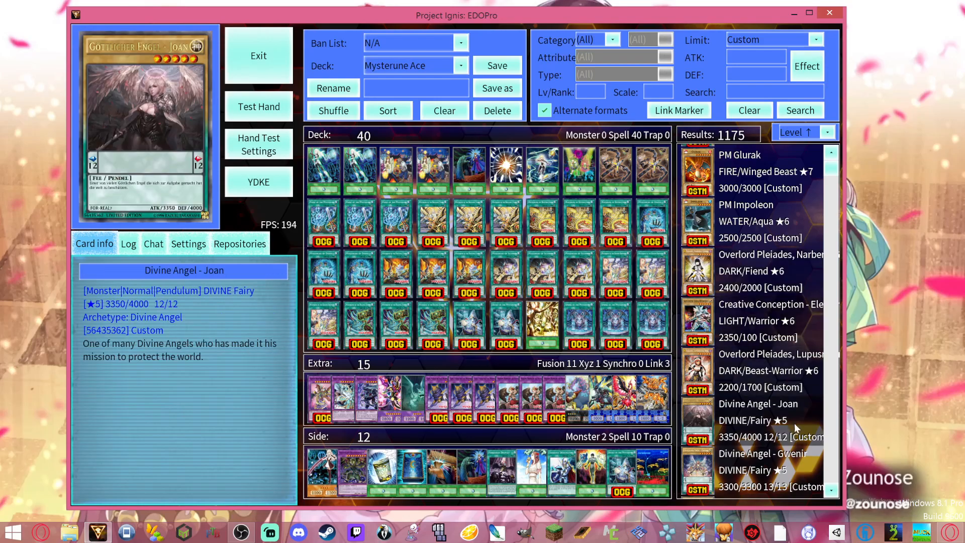
left_click(769, 254)
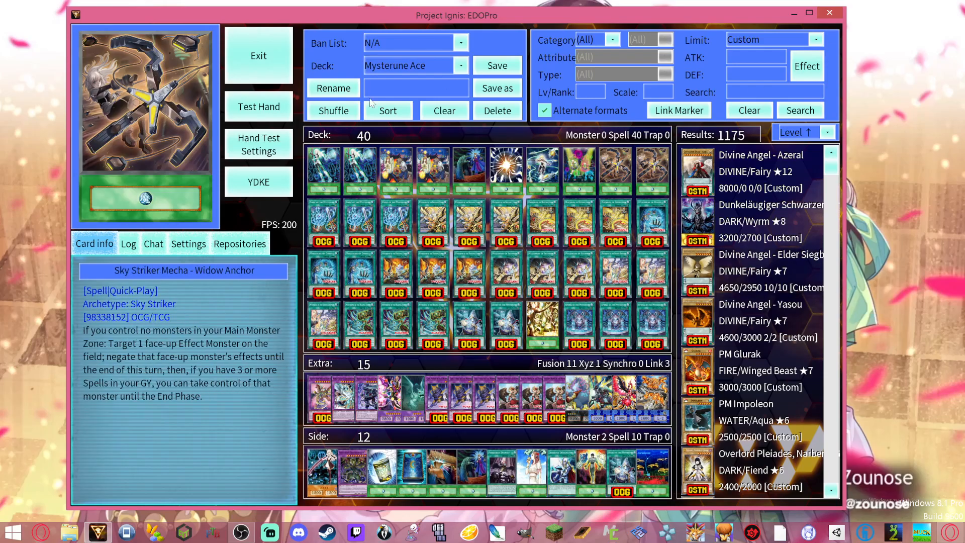
Step: Load the MAGMA deck from the Deck dropdown into the editor
left_click(460, 65)
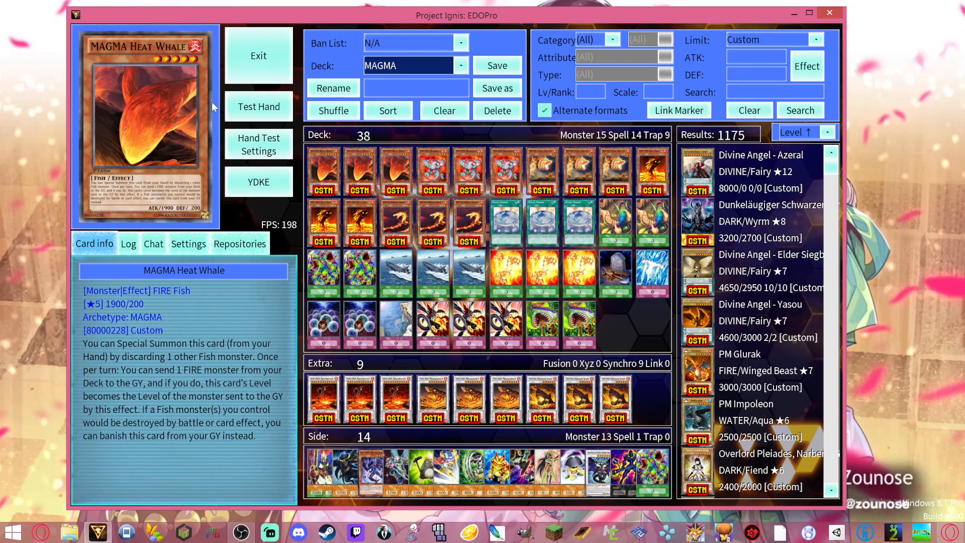
left_click(258, 107)
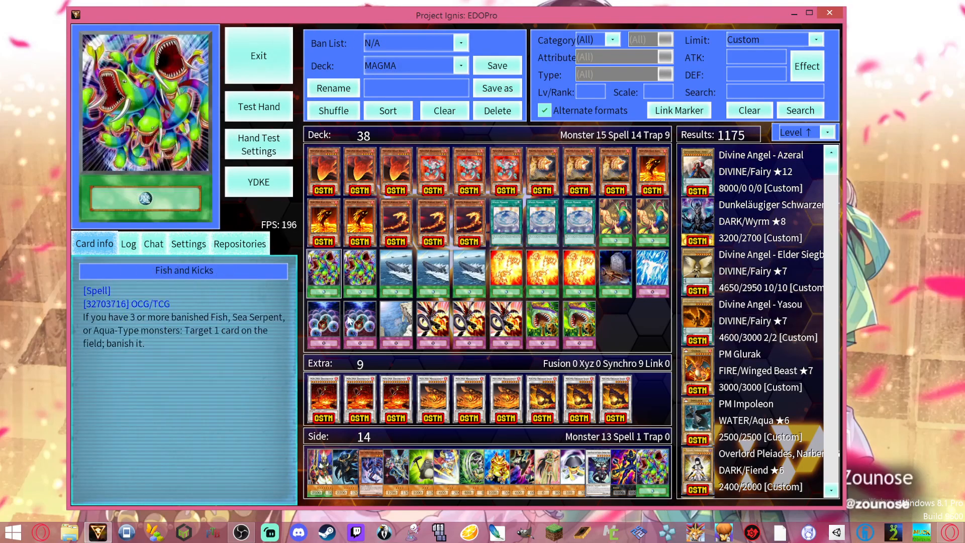
Step: Exit the deck editor, glance at the server room list, and return to the main menu
left_click(259, 55)
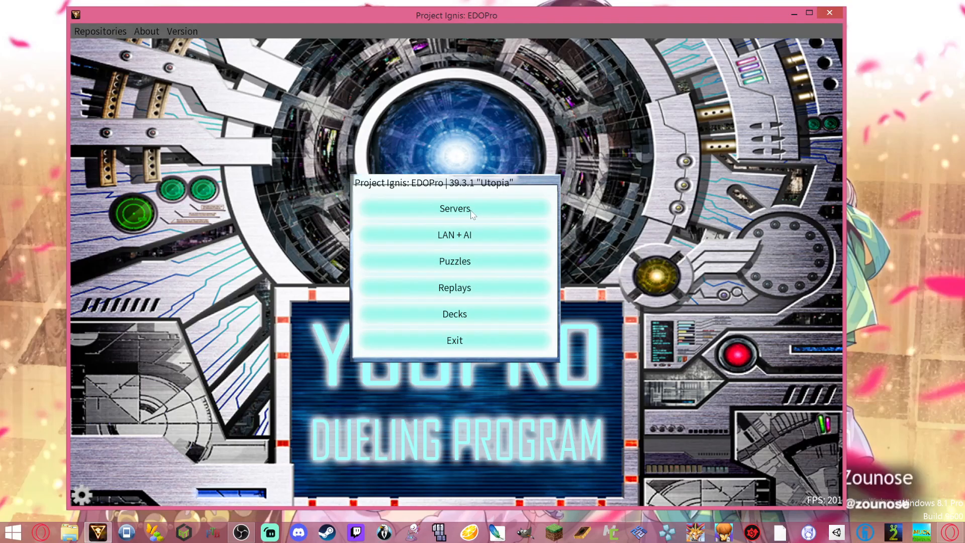
left_click(454, 208)
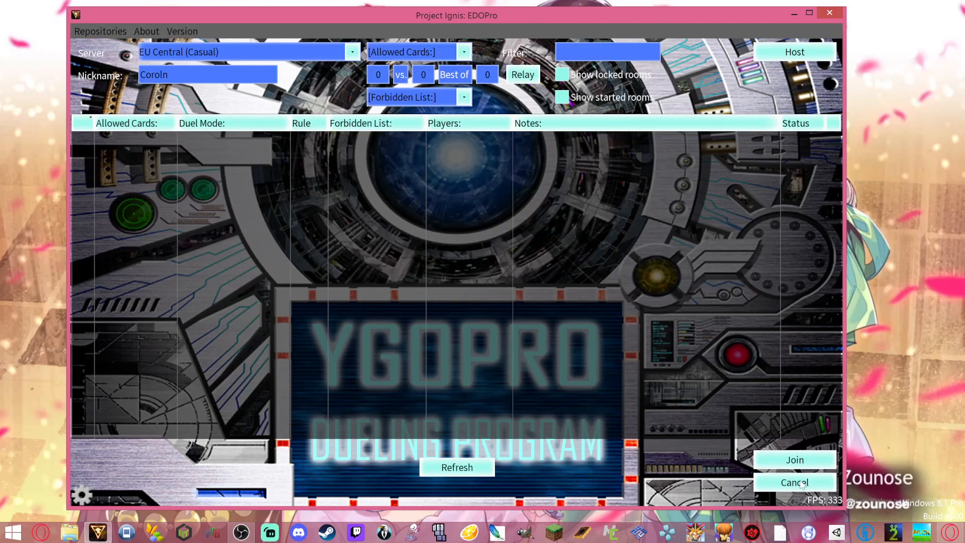
left_click(794, 481)
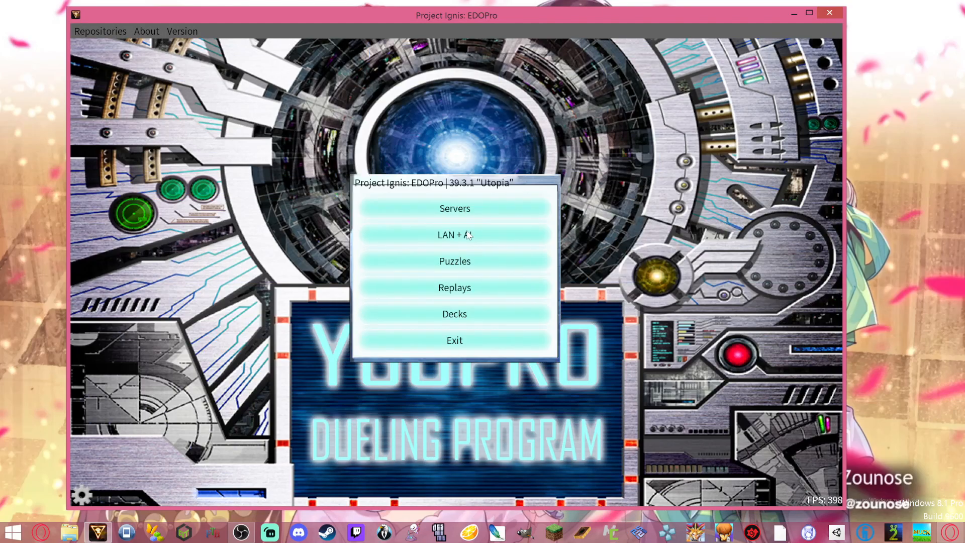
mouse_move(499, 249)
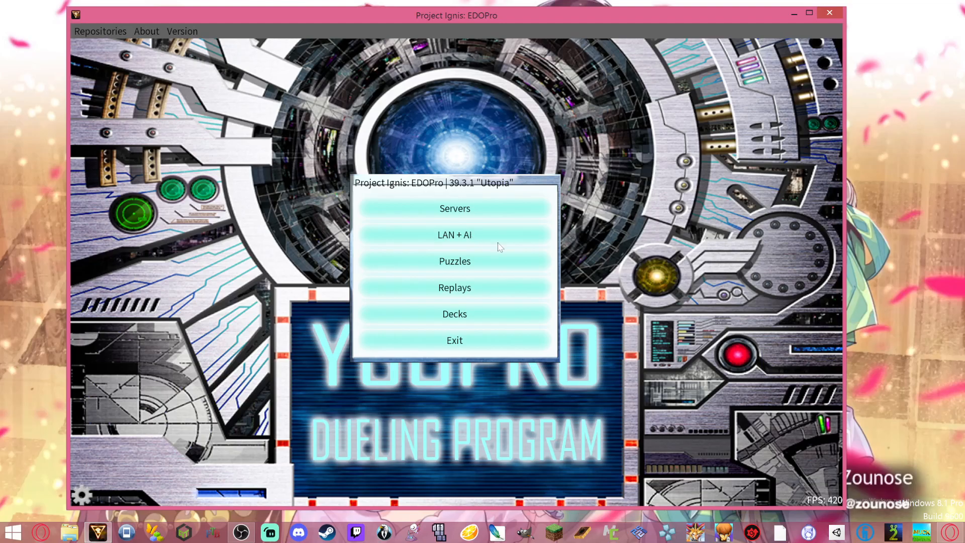
Step: Enter the LAN + AI room screen with host address and port pre-filled
left_click(454, 234)
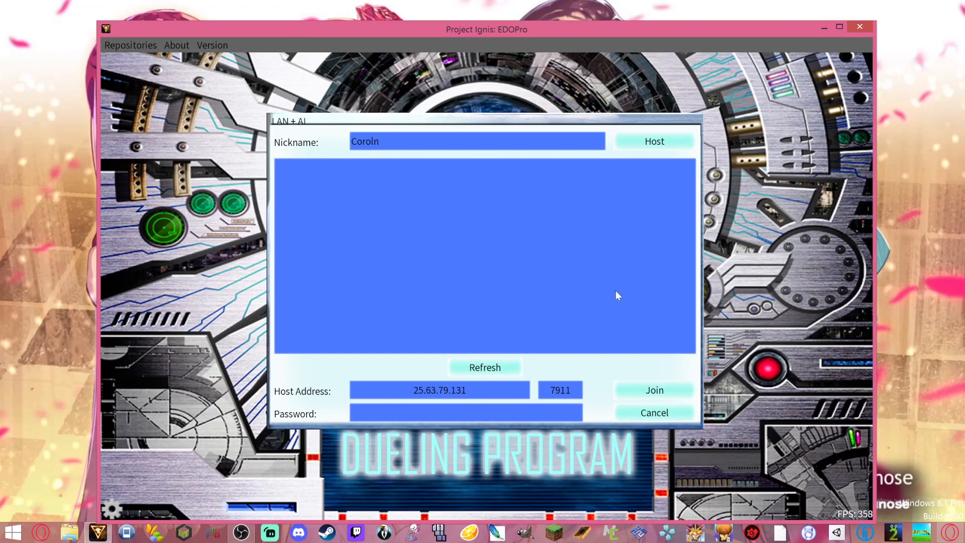
mouse_move(617, 302)
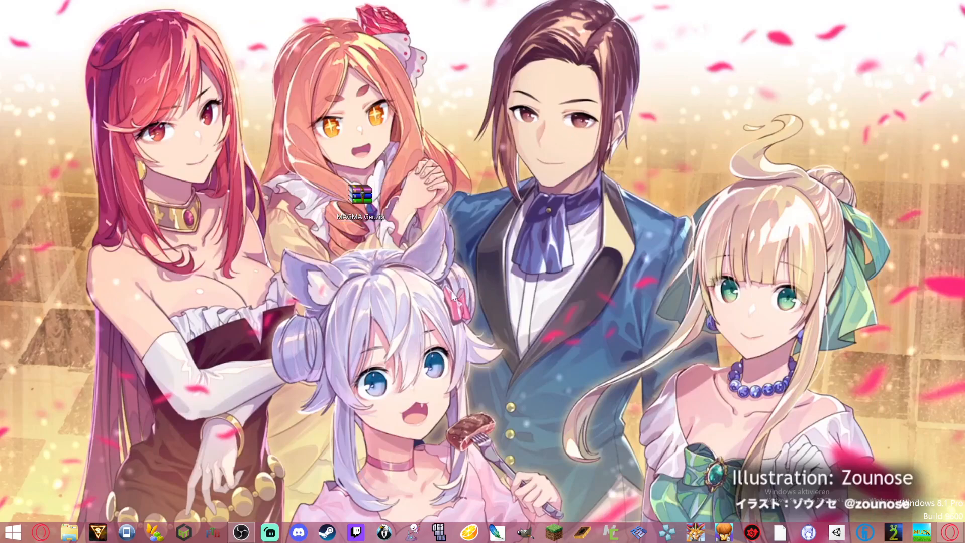
mouse_move(503, 231)
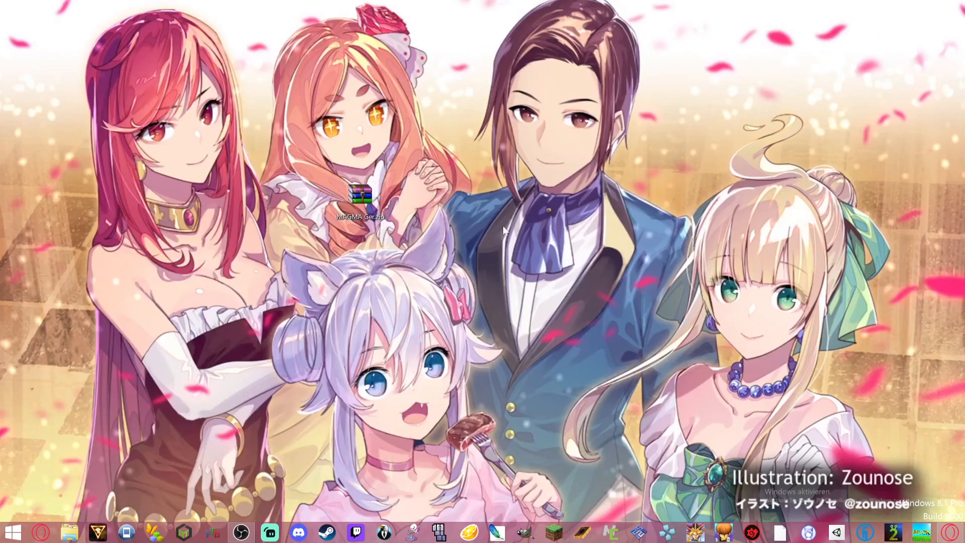
mouse_move(415, 246)
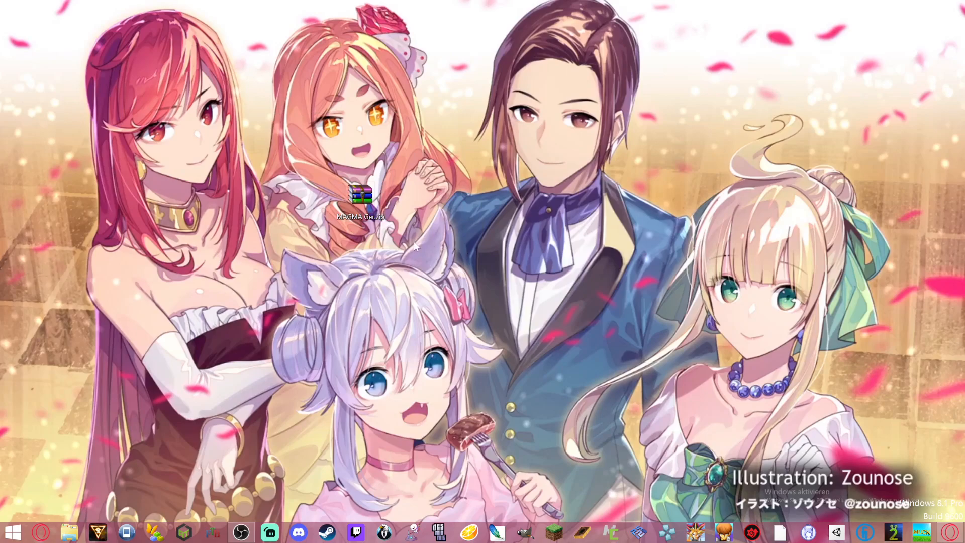